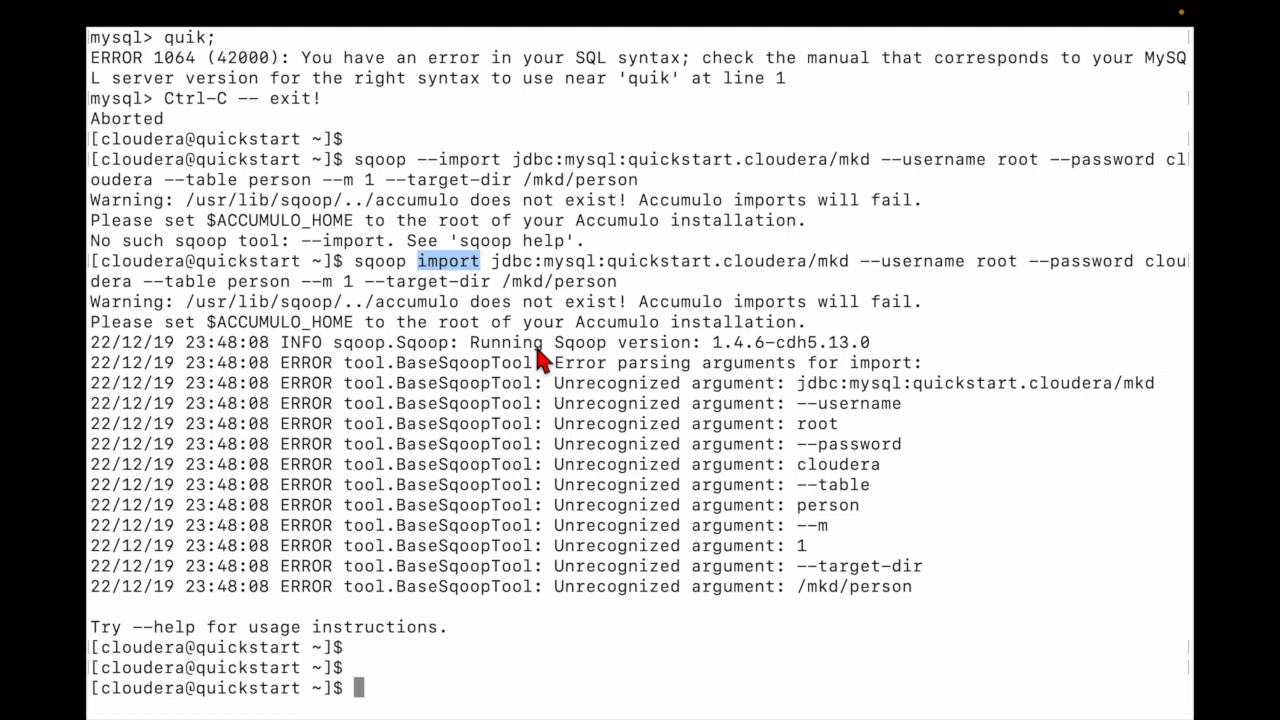
{"action": "mouse_move", "coordinate": [805, 330]}
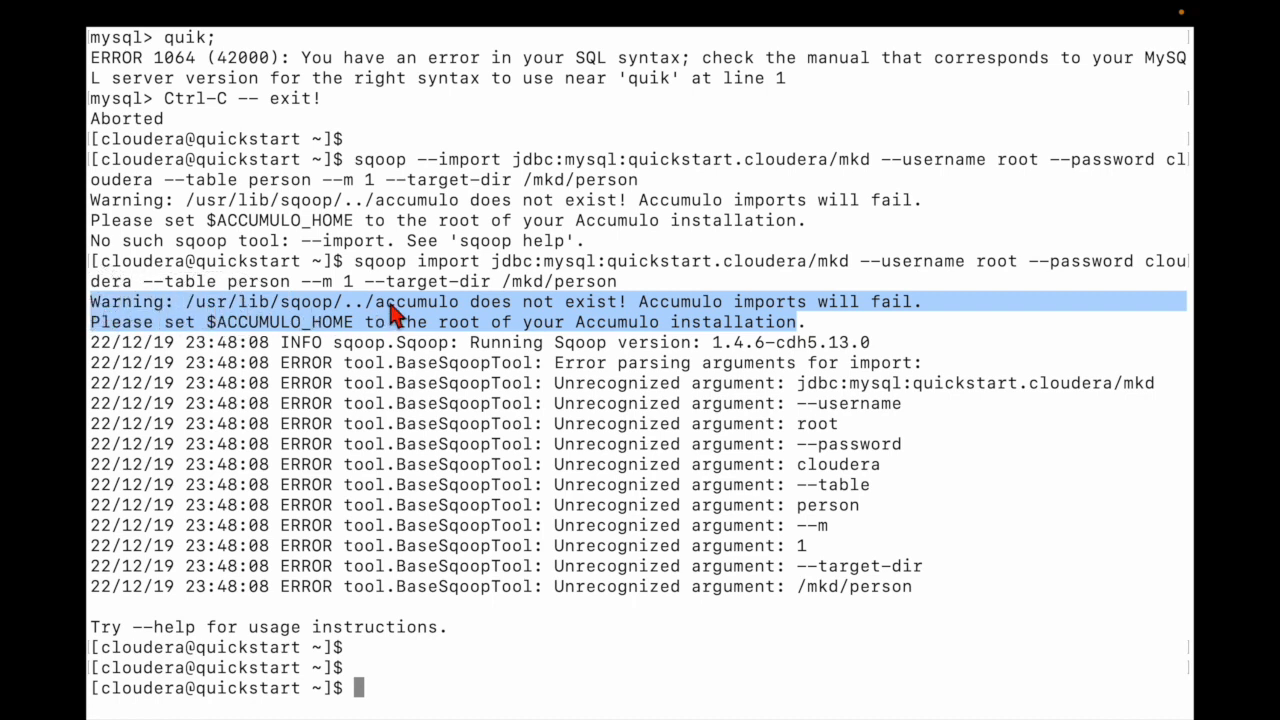
{"action": "mouse_move", "coordinate": [525, 318]}
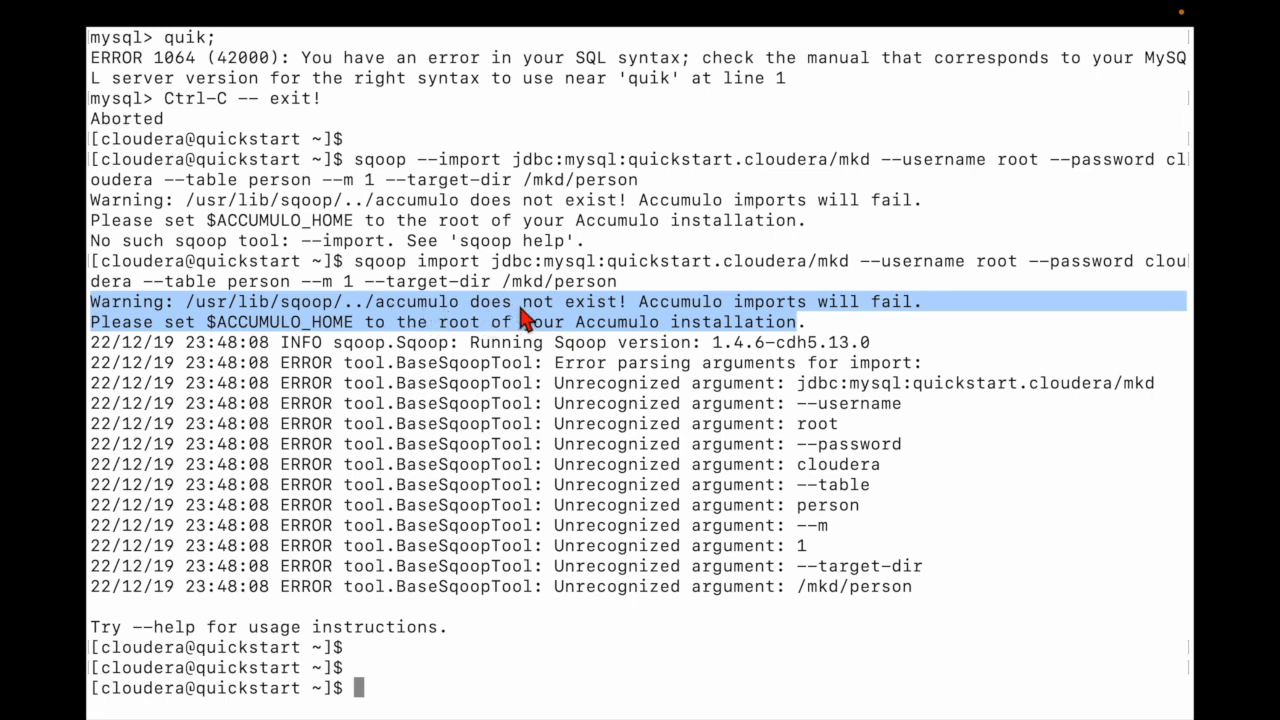
{"action": "mouse_move", "coordinate": [745, 318]}
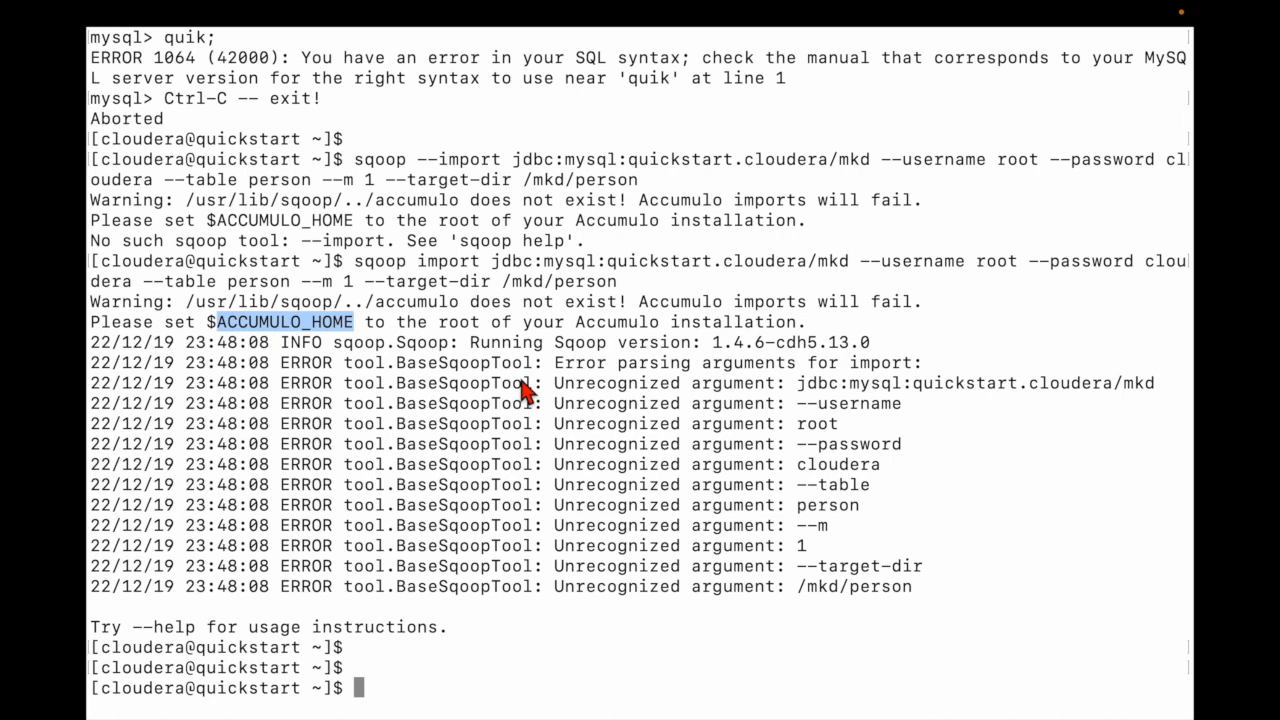
Restore the Cloudera QuickStart terminal from the Dock, showing the MySQL database list
{"action": "scroll", "scroll_direction": "down", "scroll_amount": 3}
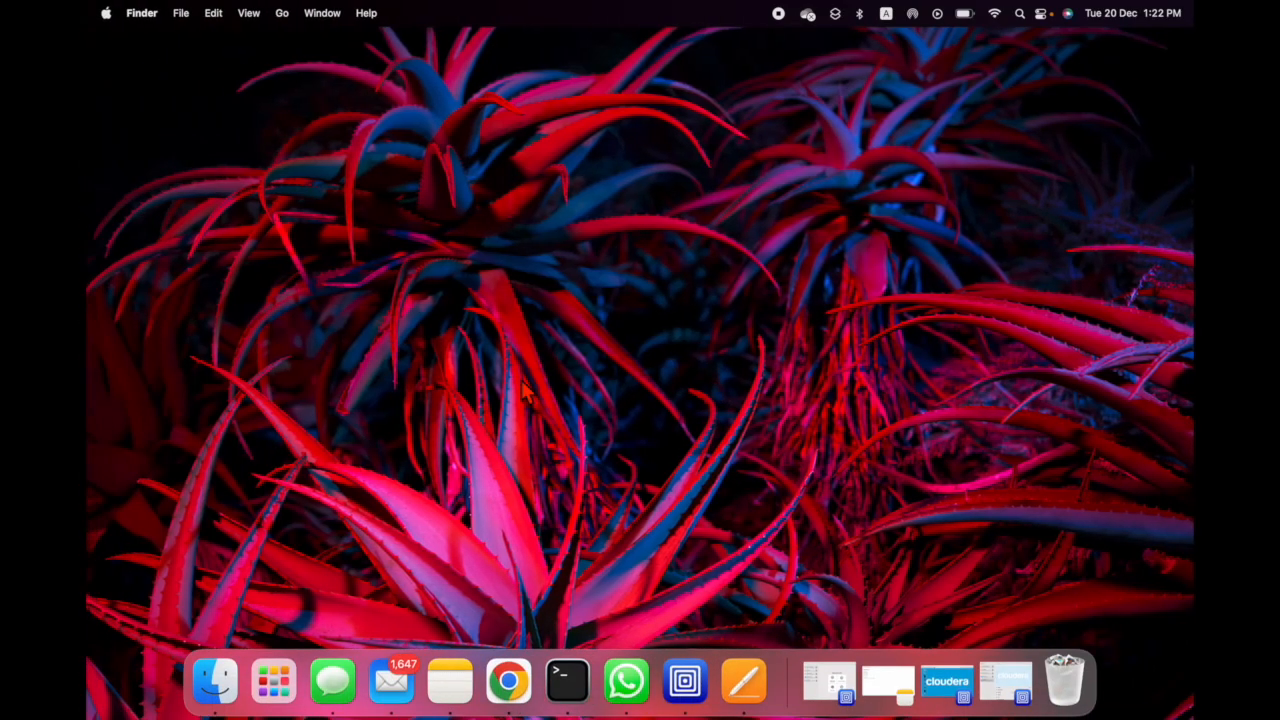
{"action": "mouse_move", "coordinate": [947, 680]}
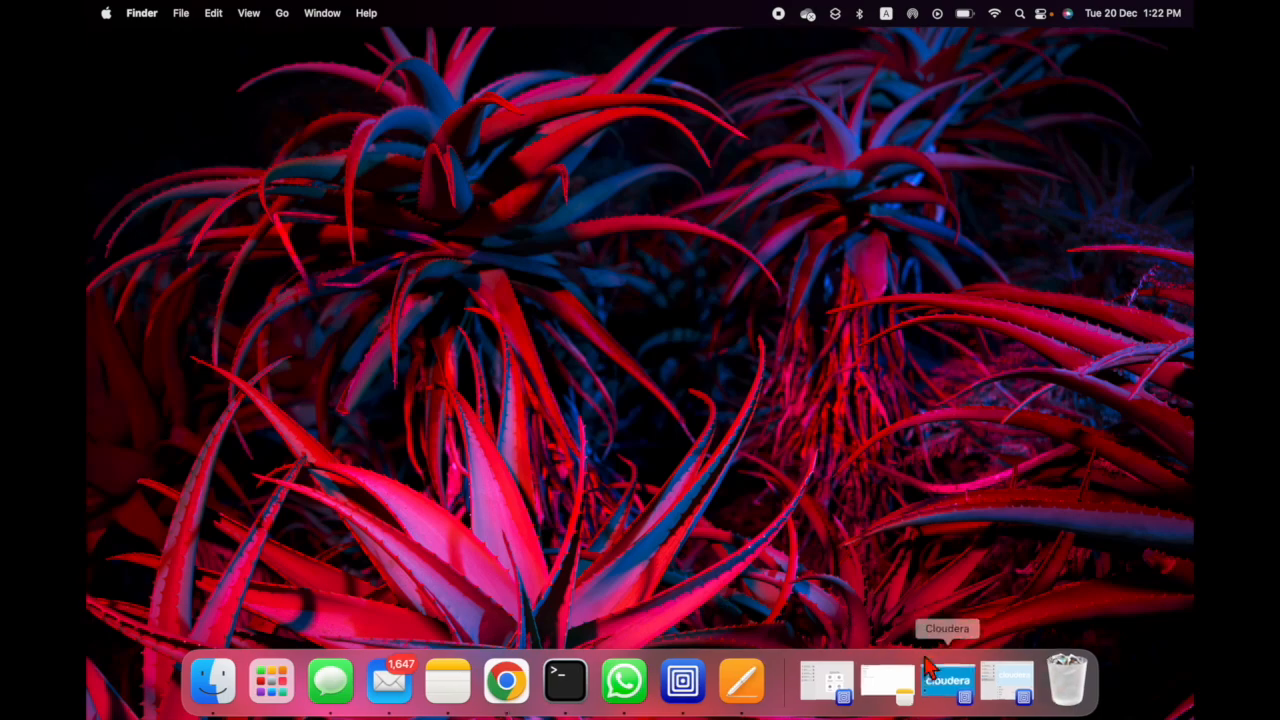
{"action": "left_click", "coordinate": [947, 680]}
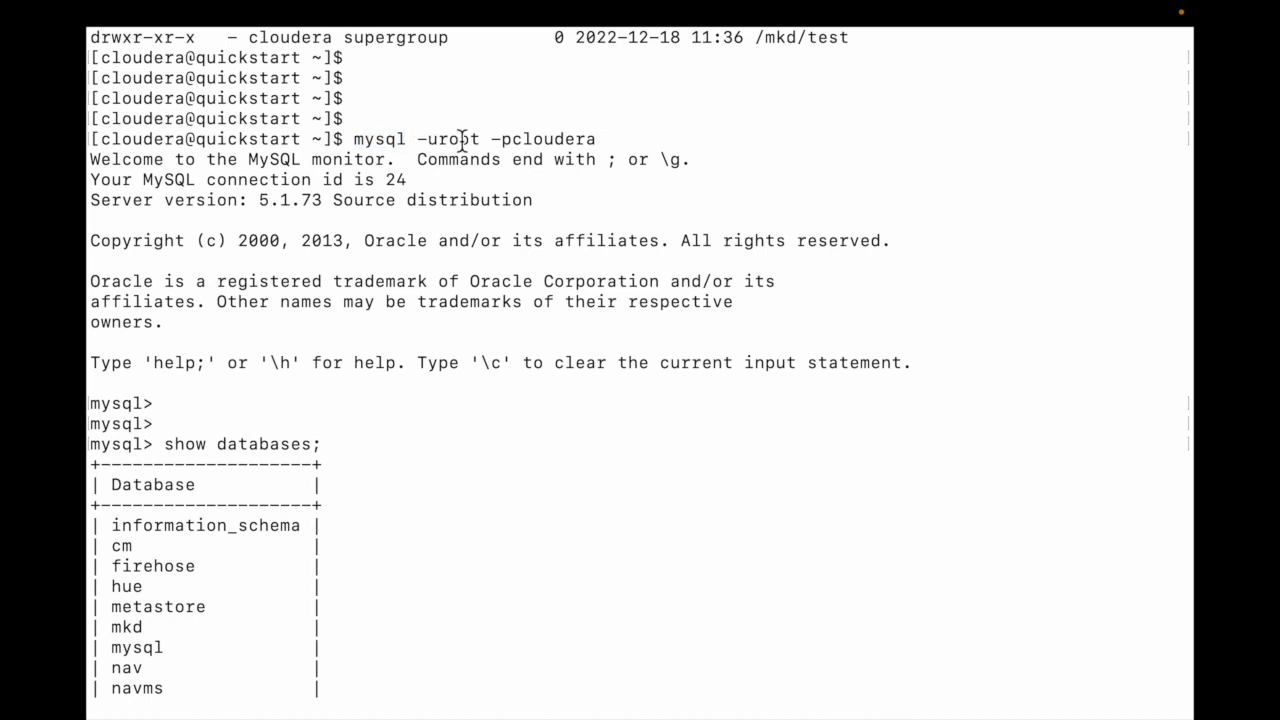
{"action": "mouse_move", "coordinate": [550, 139]}
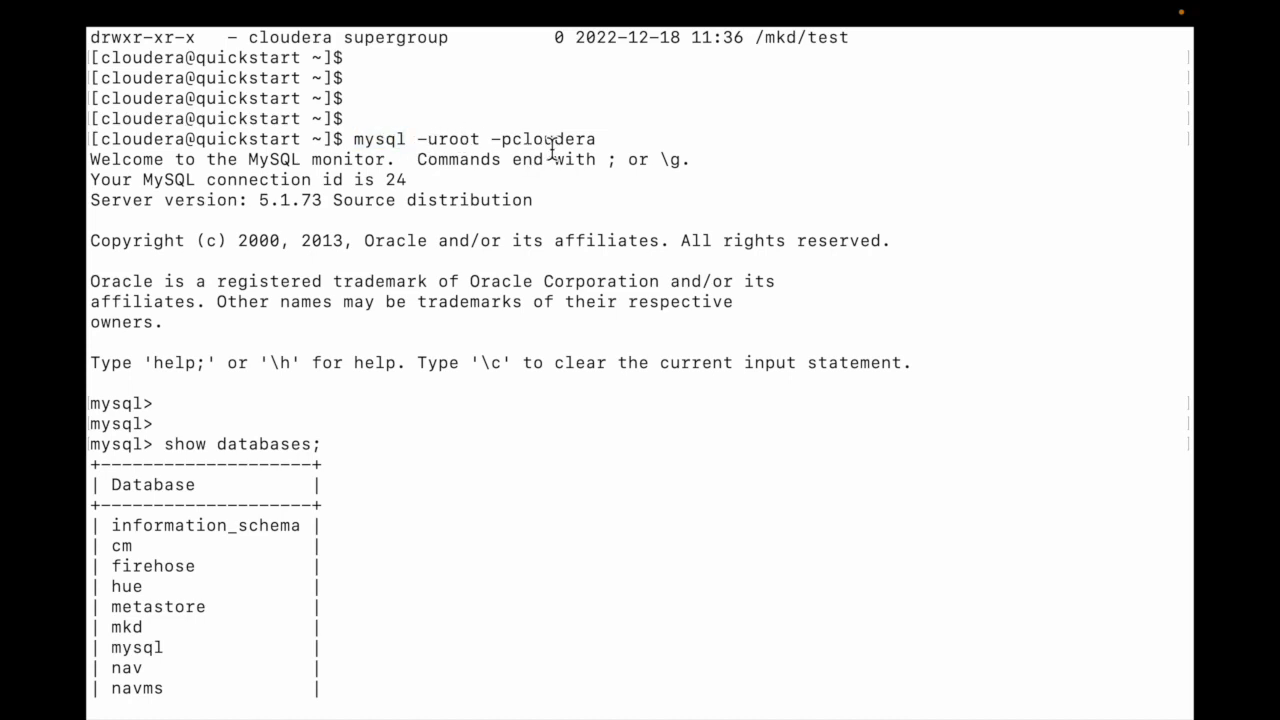
{"action": "scroll", "scroll_direction": "down", "scroll_amount": 3}
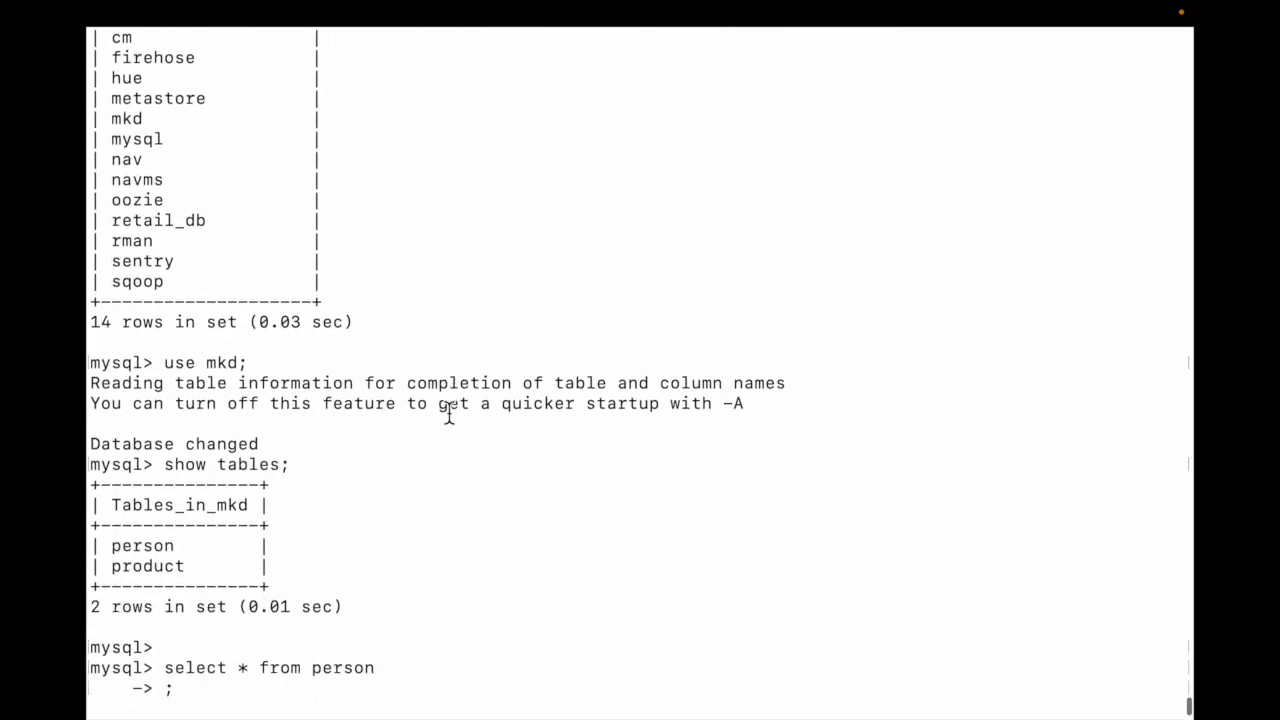
{"action": "double_click", "coordinate": [221, 362]}
{"action": "type", "text": "quik;"}
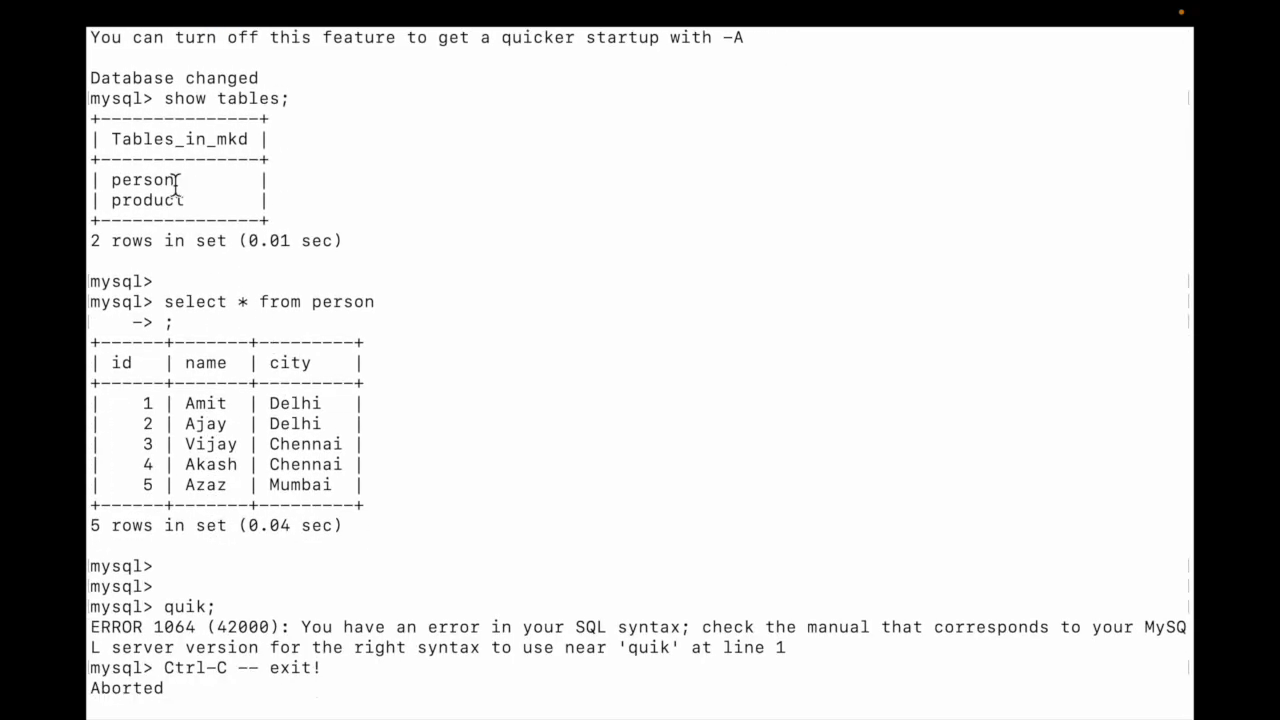
{"action": "double_click", "coordinate": [147, 199]}
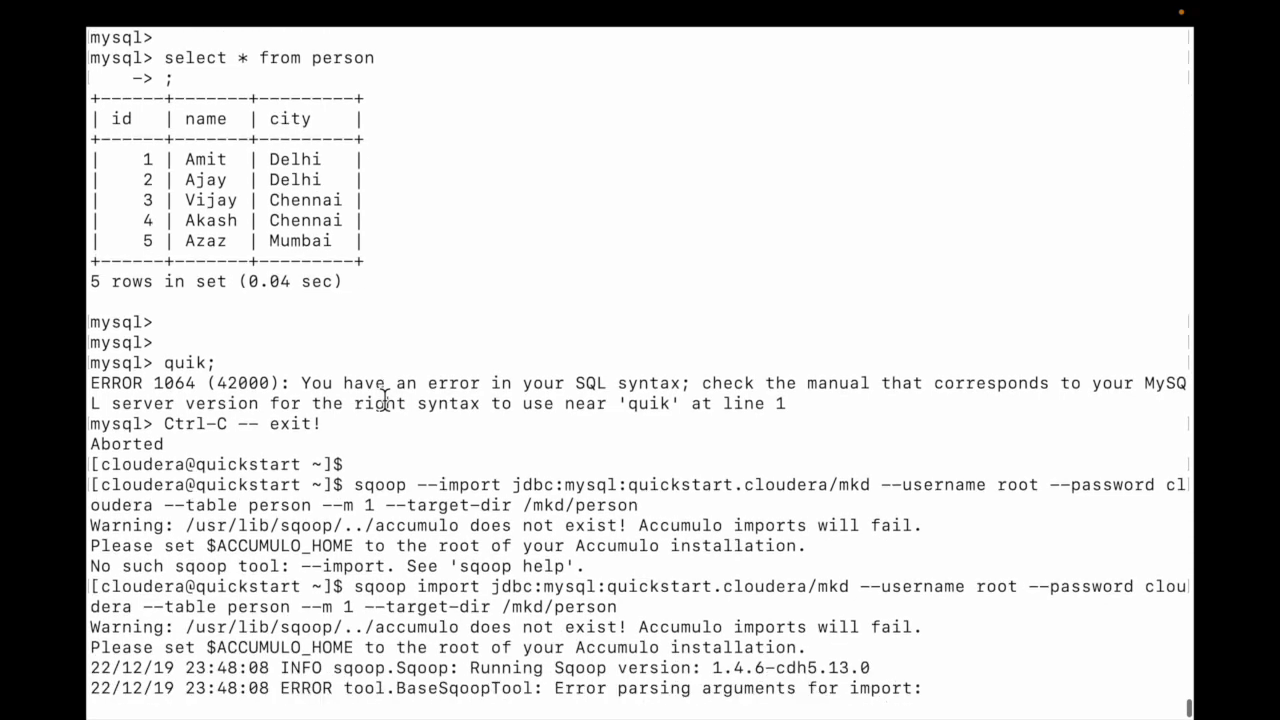
{"action": "scroll", "scroll_direction": "down", "scroll_amount": 3}
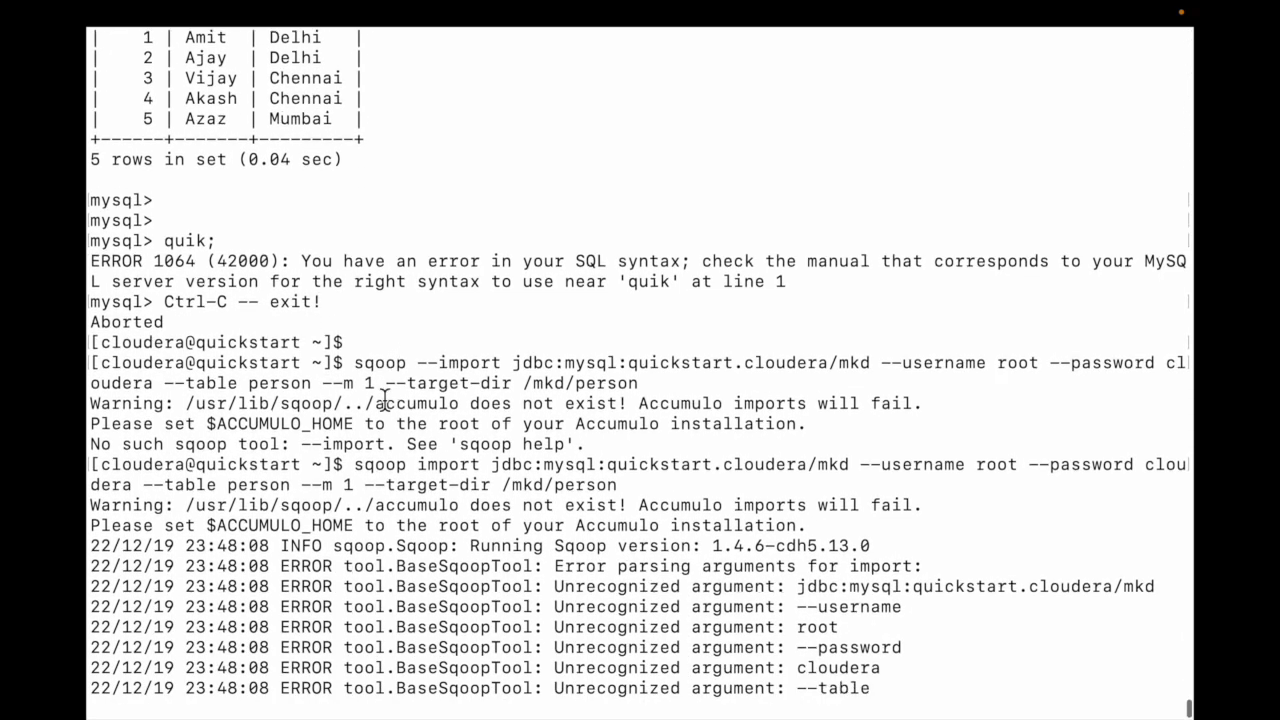
{"action": "scroll", "scroll_direction": "down", "scroll_amount": 3}
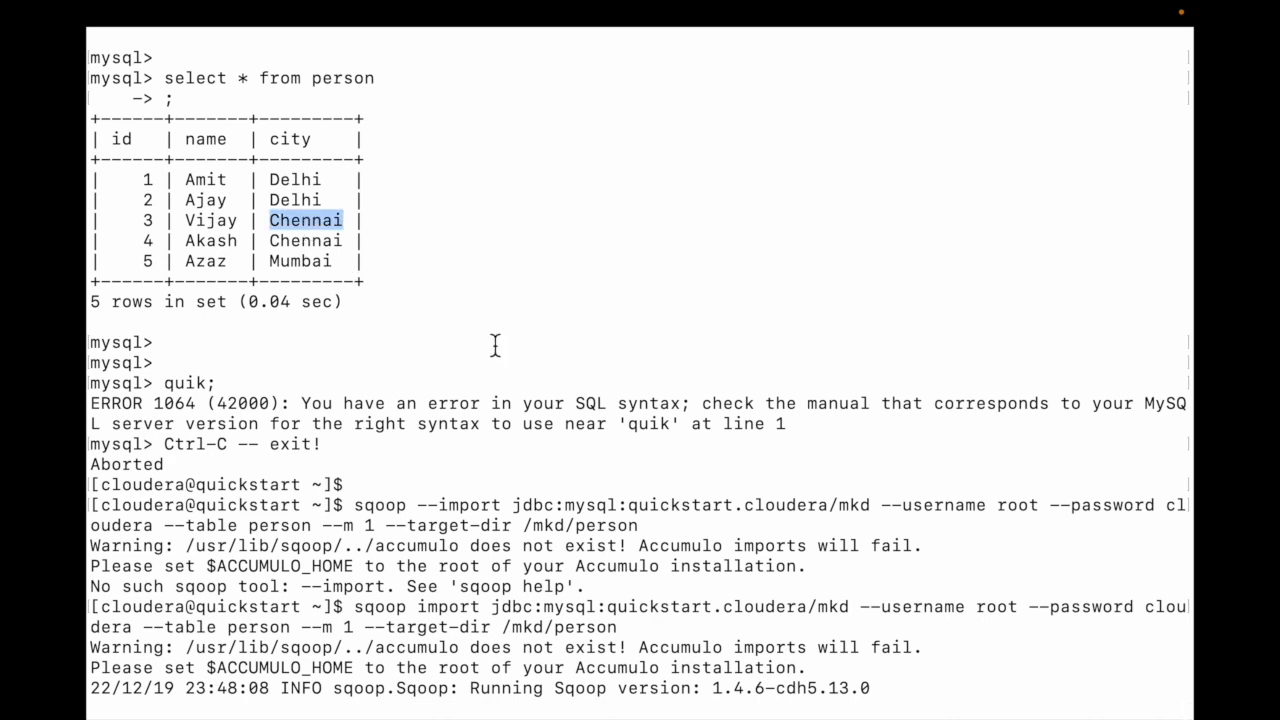
{"action": "scroll", "scroll_direction": "down", "scroll_amount": 3}
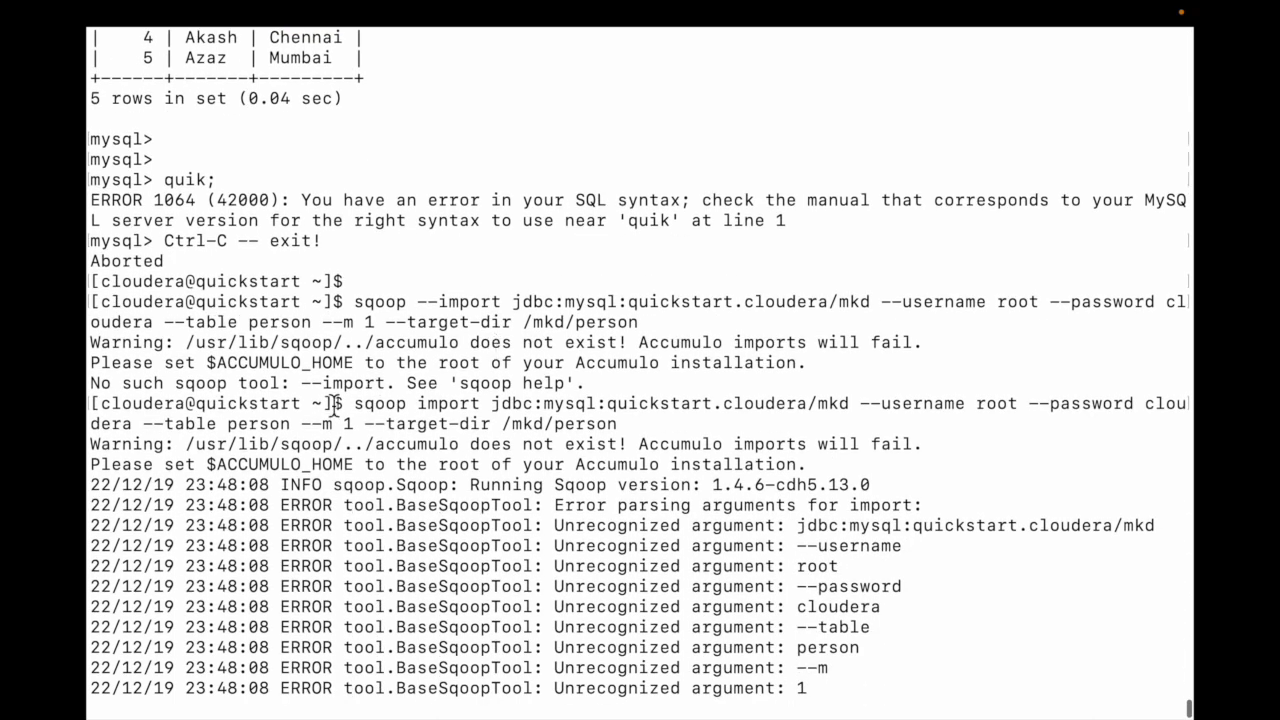
{"action": "left_click_drag", "start_coordinate": [355, 403], "coordinate": [615, 423]}
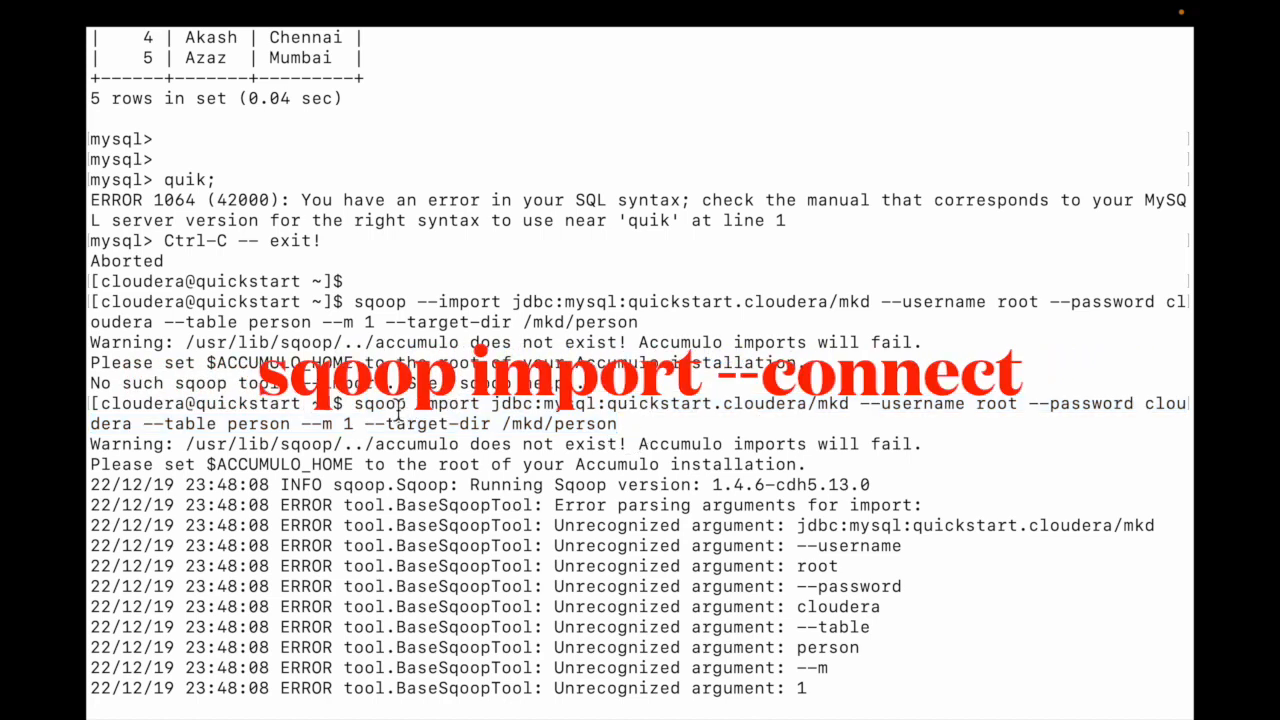
{"action": "double_click", "coordinate": [450, 403]}
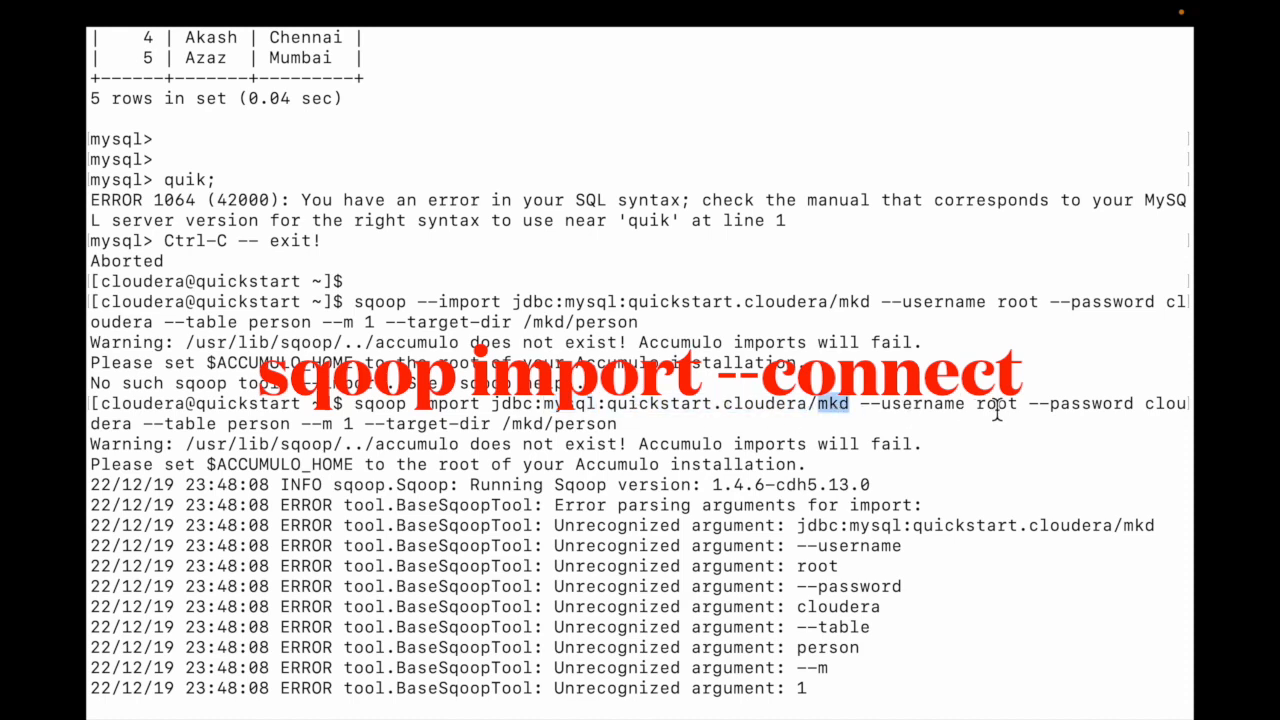
{"action": "double_click", "coordinate": [1089, 403]}
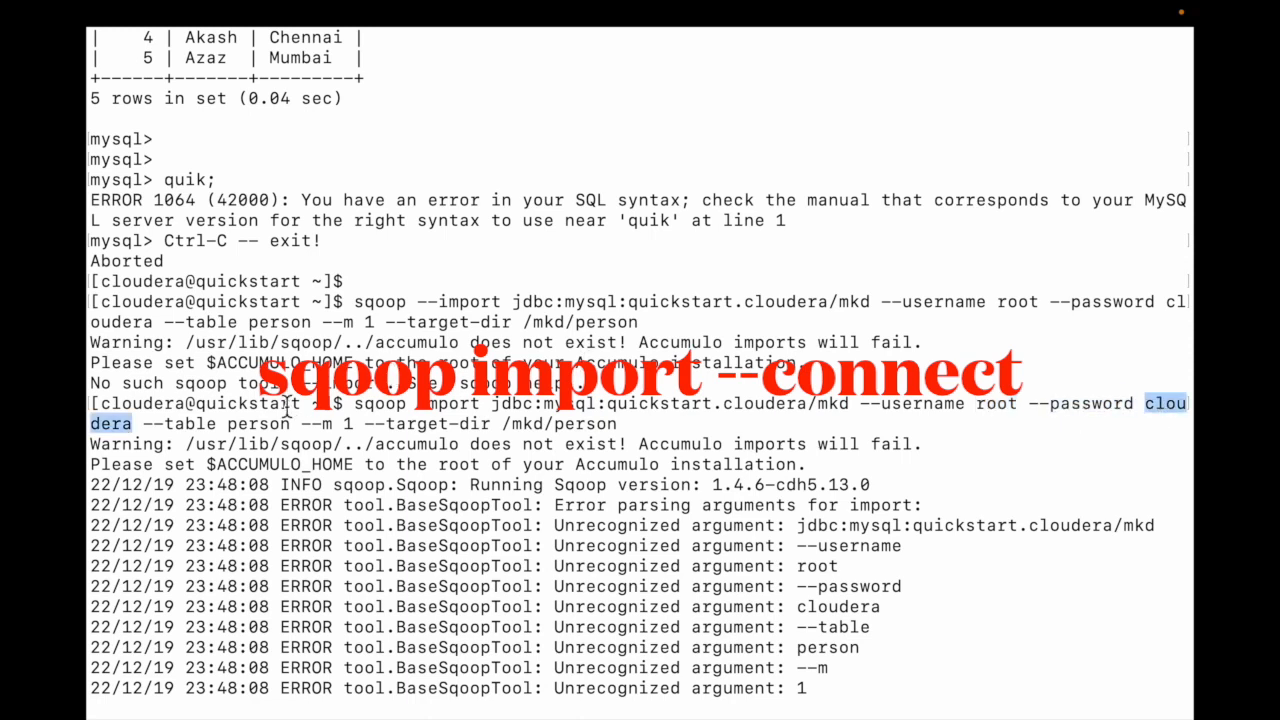
{"action": "double_click", "coordinate": [258, 424]}
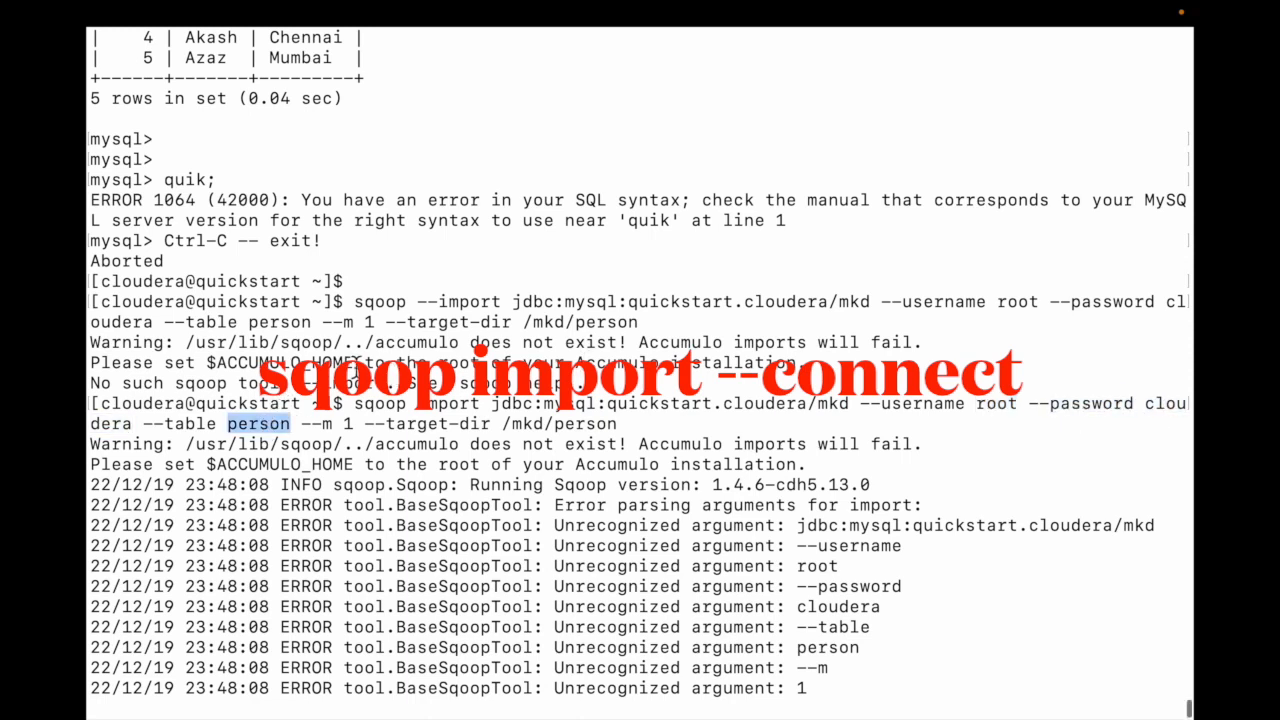
{"action": "scroll", "scroll_direction": "down", "scroll_amount": 3}
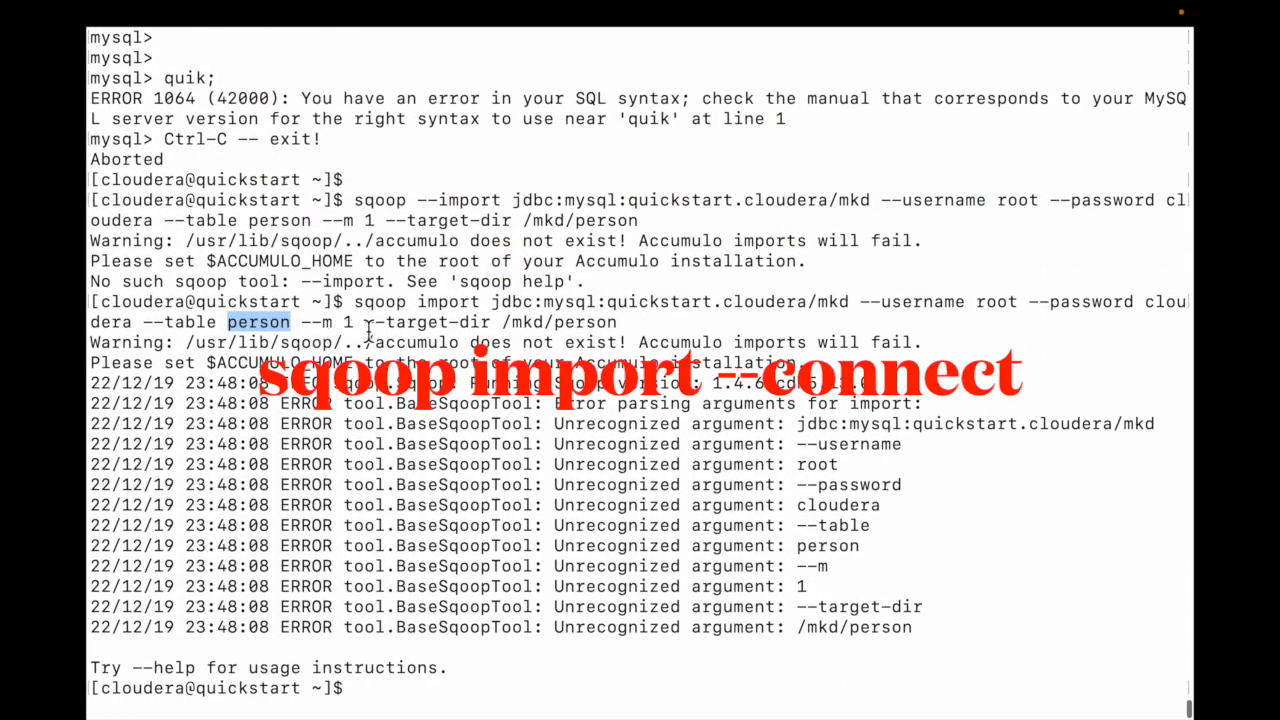
{"action": "double_click", "coordinate": [525, 322]}
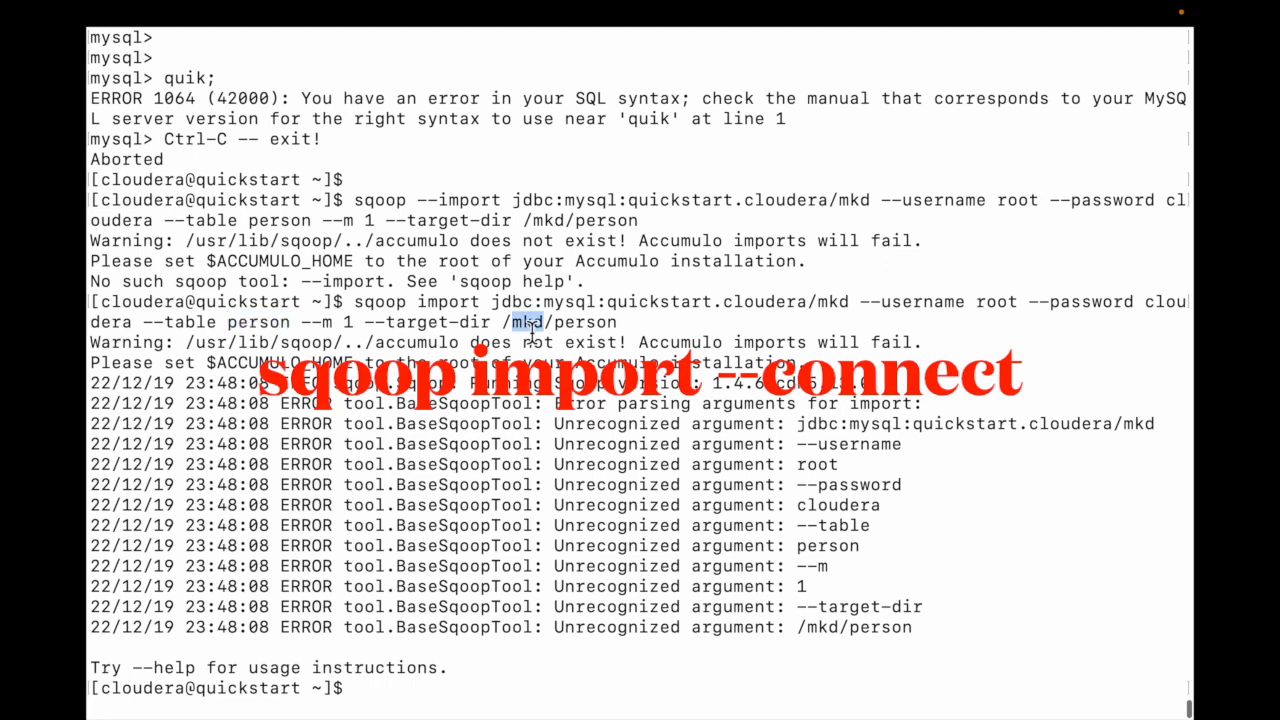
{"action": "double_click", "coordinate": [585, 322]}
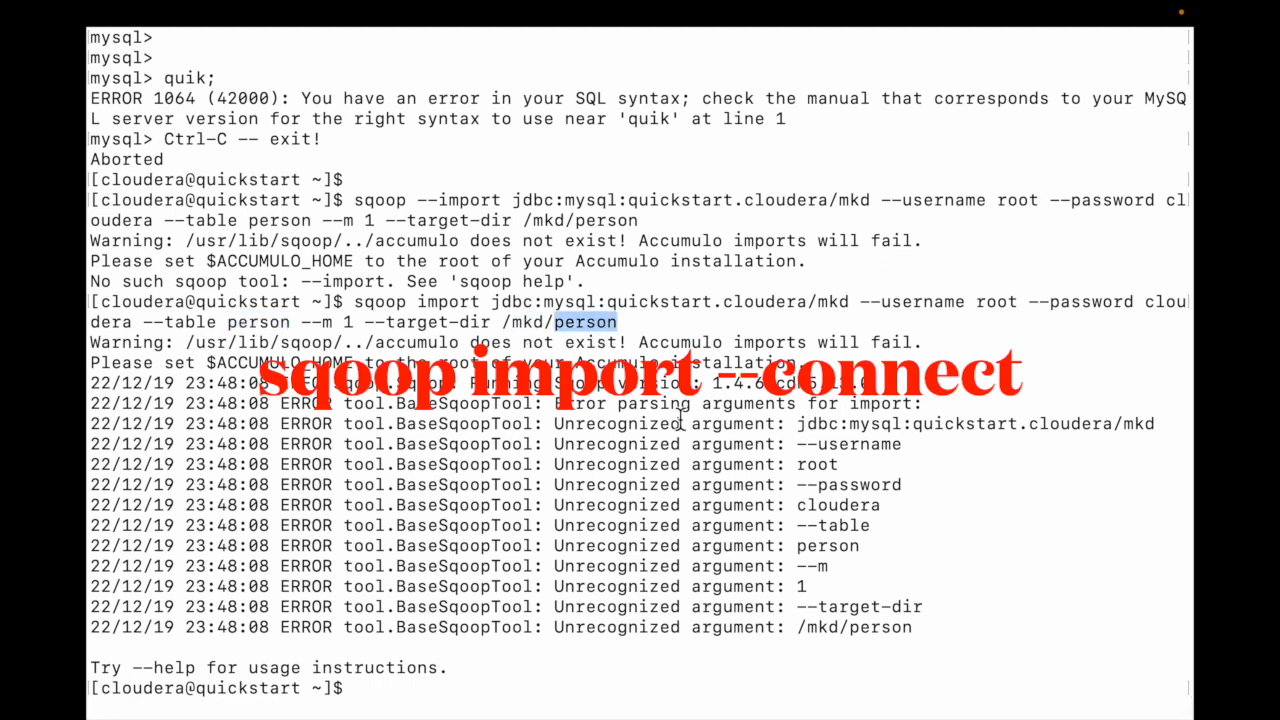
{"action": "scroll", "scroll_direction": "down", "scroll_amount": 3}
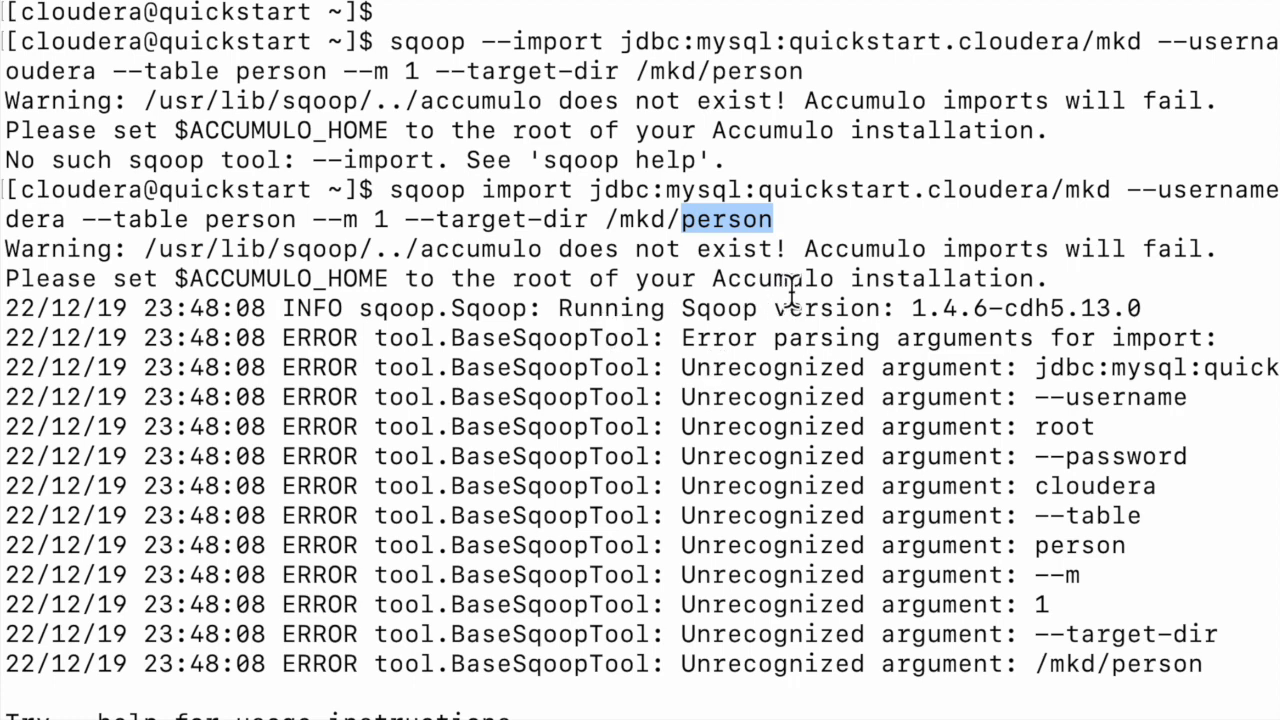
{"action": "mouse_move", "coordinate": [795, 290]}
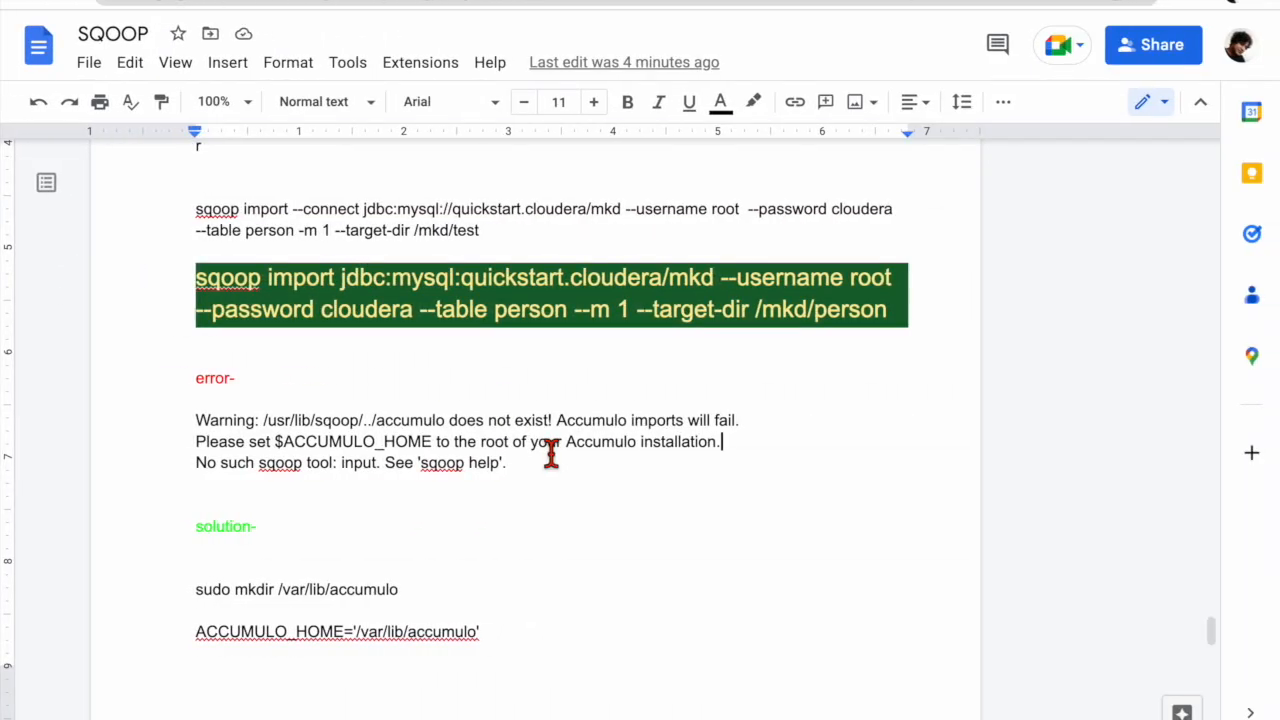
Scroll the SQOOP Google Doc to the Accumulo error and solution notes
{"action": "scroll", "scroll_direction": "down", "scroll_amount": 3}
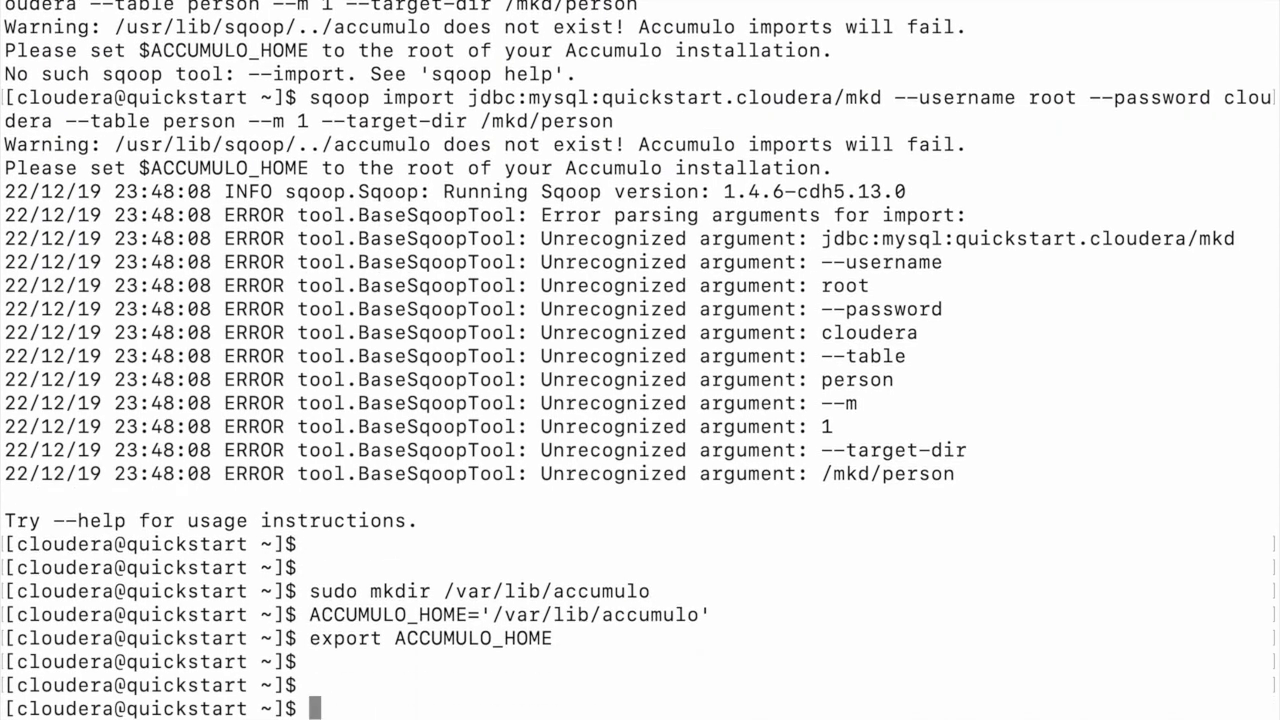
Begin typing an echo command after exporting ACCUMULO_HOME
{"action": "type", "text": "ec"}
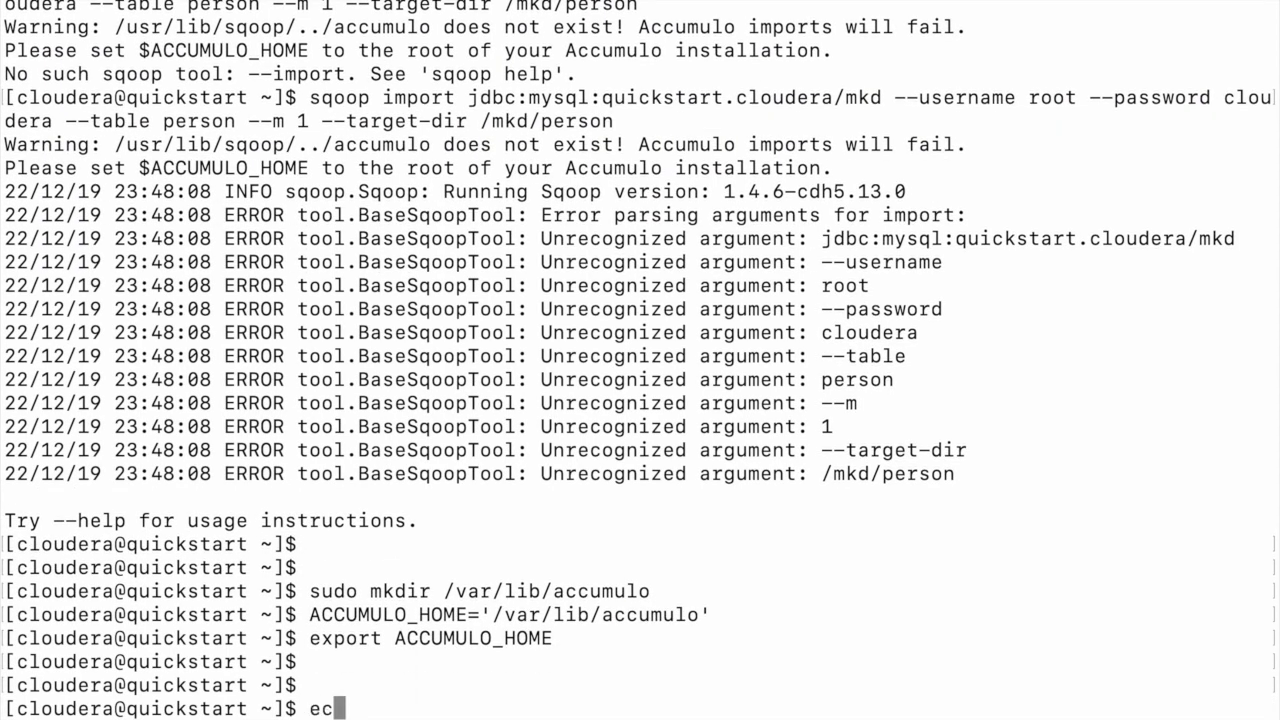
{"action": "type", "text": "ho"}
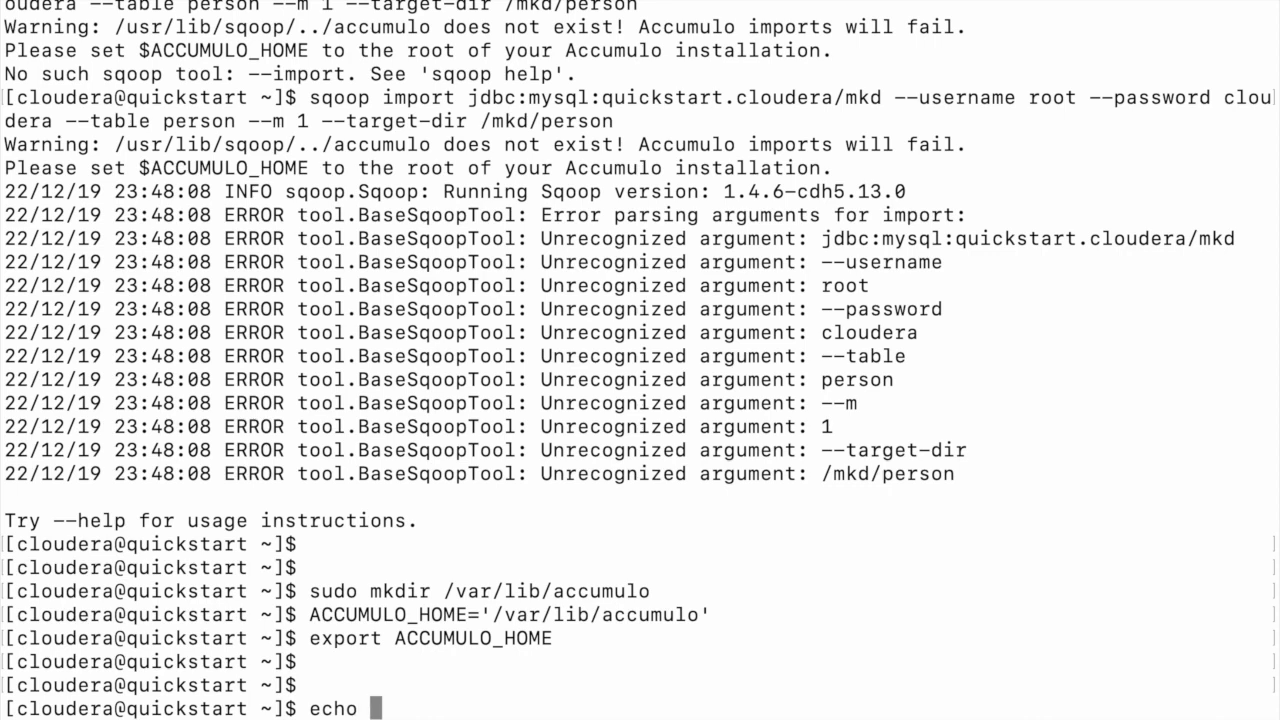
Echo $ACCUMULO_HOME to confirm /var/lib/accumulo, reusing the copied variable name
{"action": "type", "text": "$"}
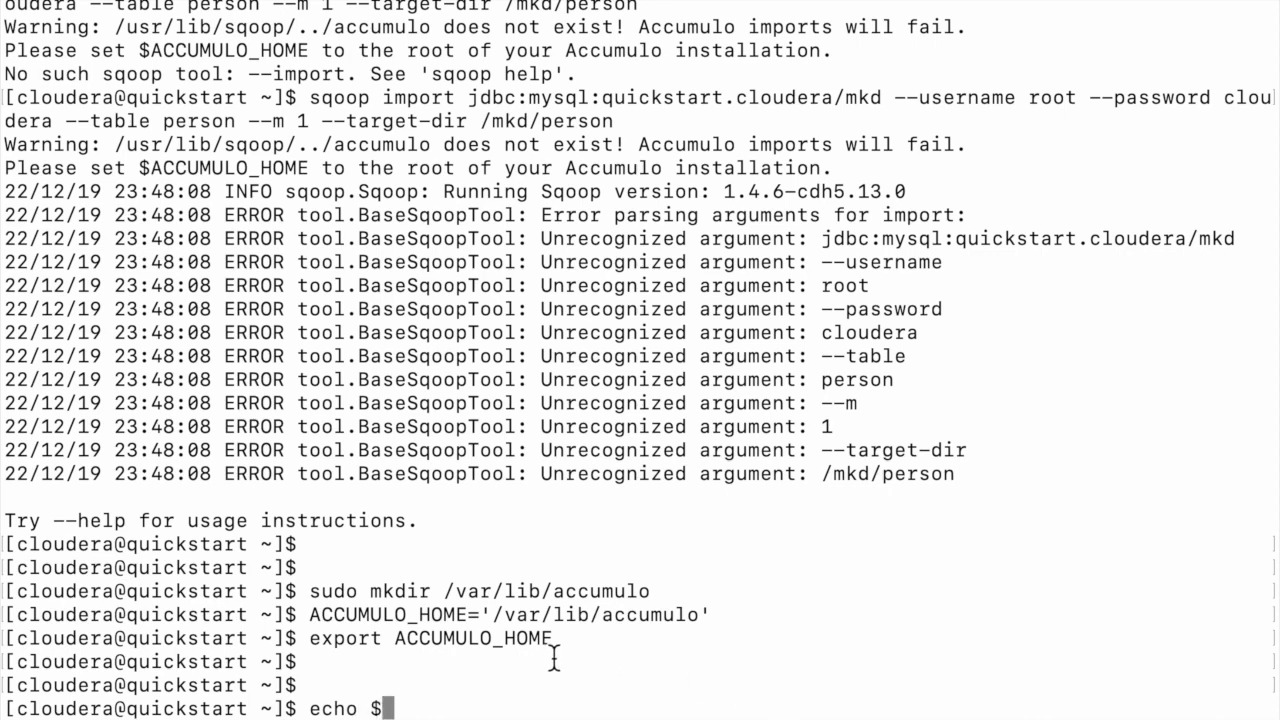
{"action": "double_click", "coordinate": [473, 638]}
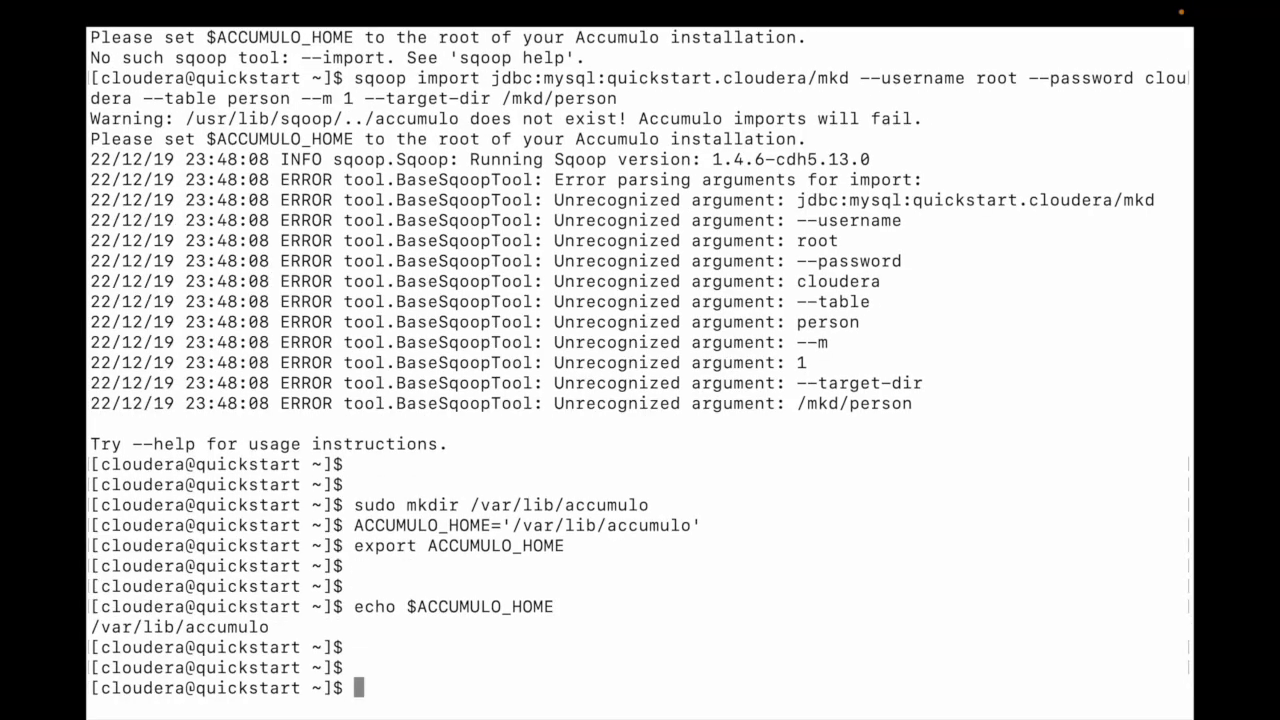
{"action": "type", "text": "sudo mkdir /var/lib/accumulo"}
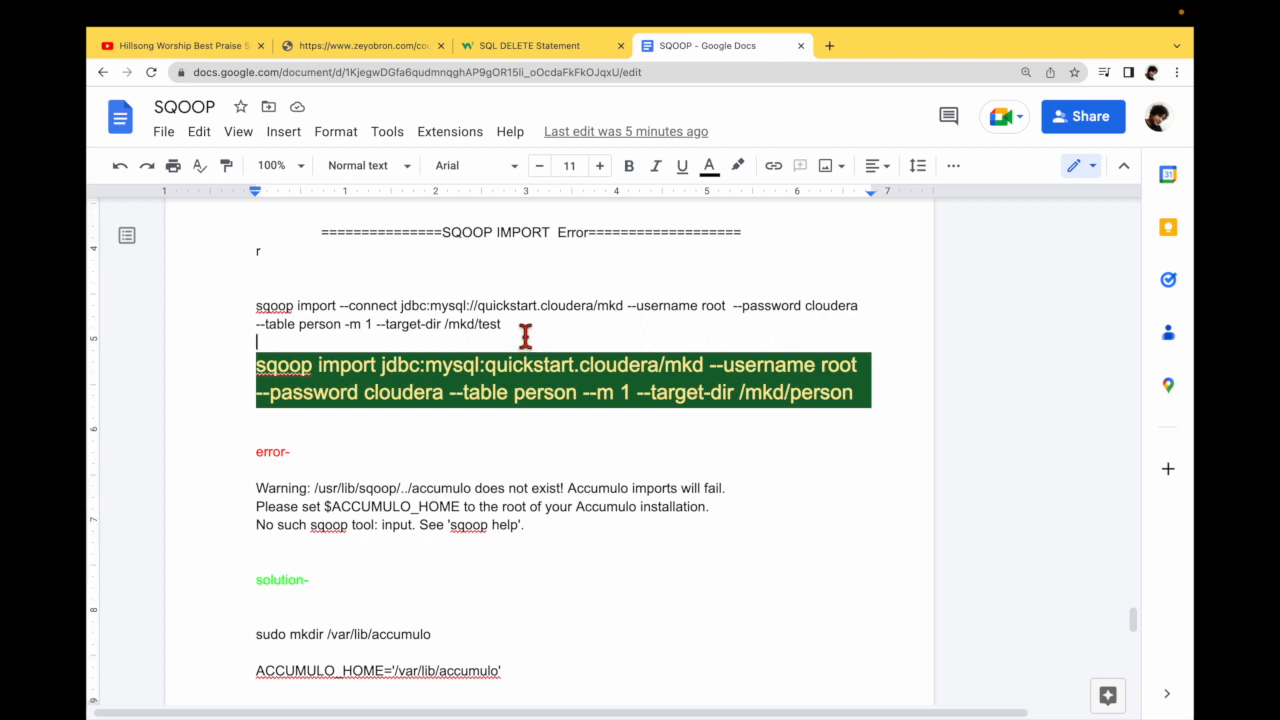
Select the 'sqoop import --connect ... --target-dir /mkd/test' line in the notes
{"action": "left_click_drag", "start_coordinate": [256, 305], "coordinate": [501, 324]}
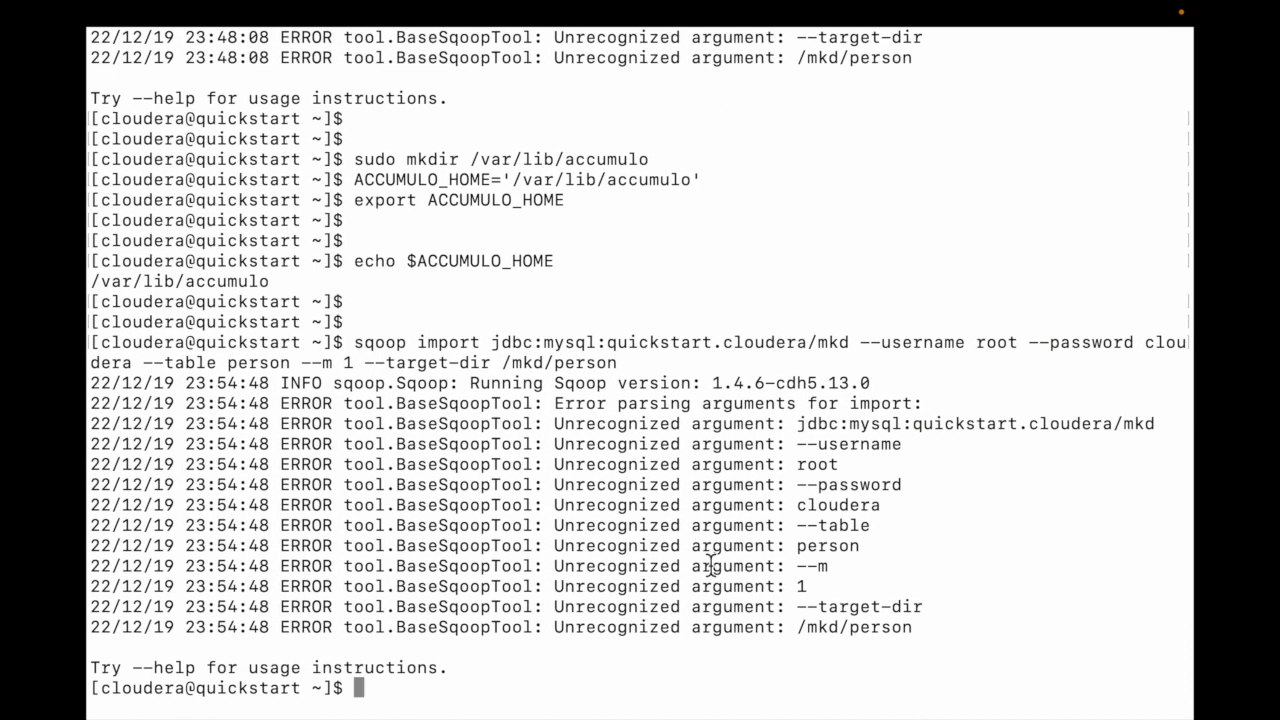
Run sqoop import --connect for table person, -m 1, into /mkd/test
{"action": "type", "text": "sqoop import --connect jdbc:mysql://quickstart.cloudera/mkd --username root  --password cloudera --table person -m 1 --target-dir /mkd/test"}
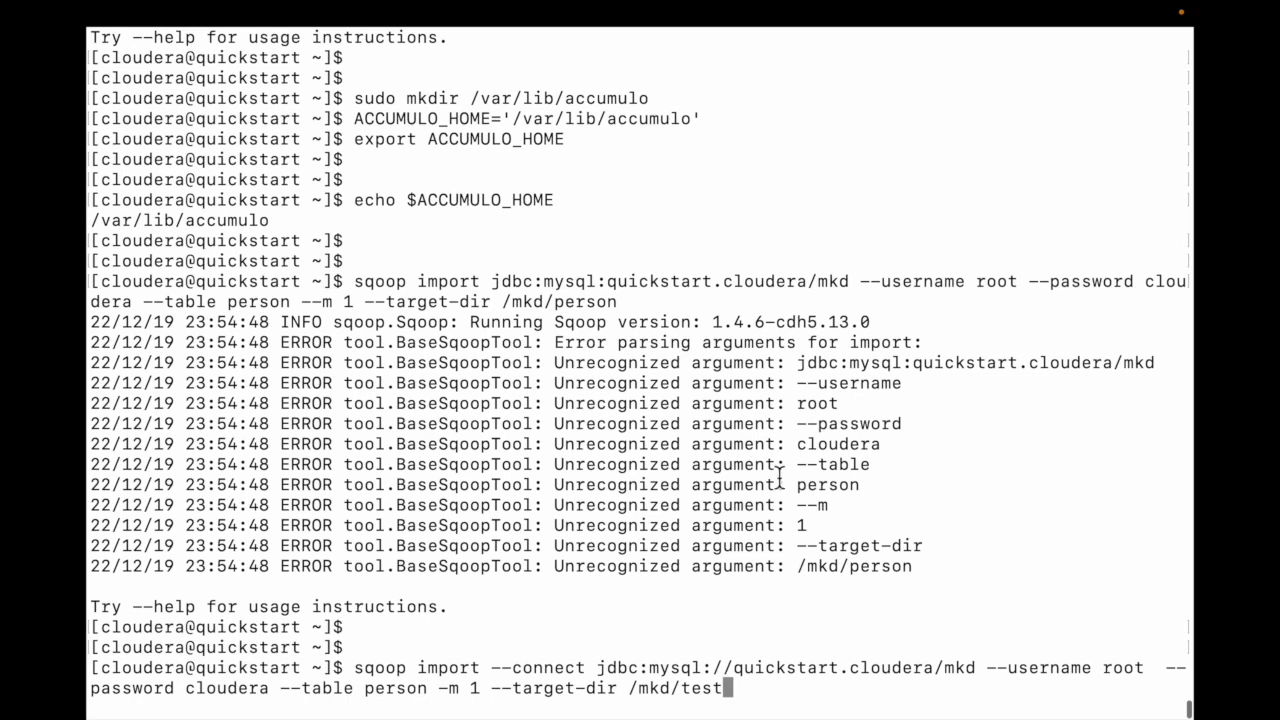
{"action": "key", "text": "enter"}
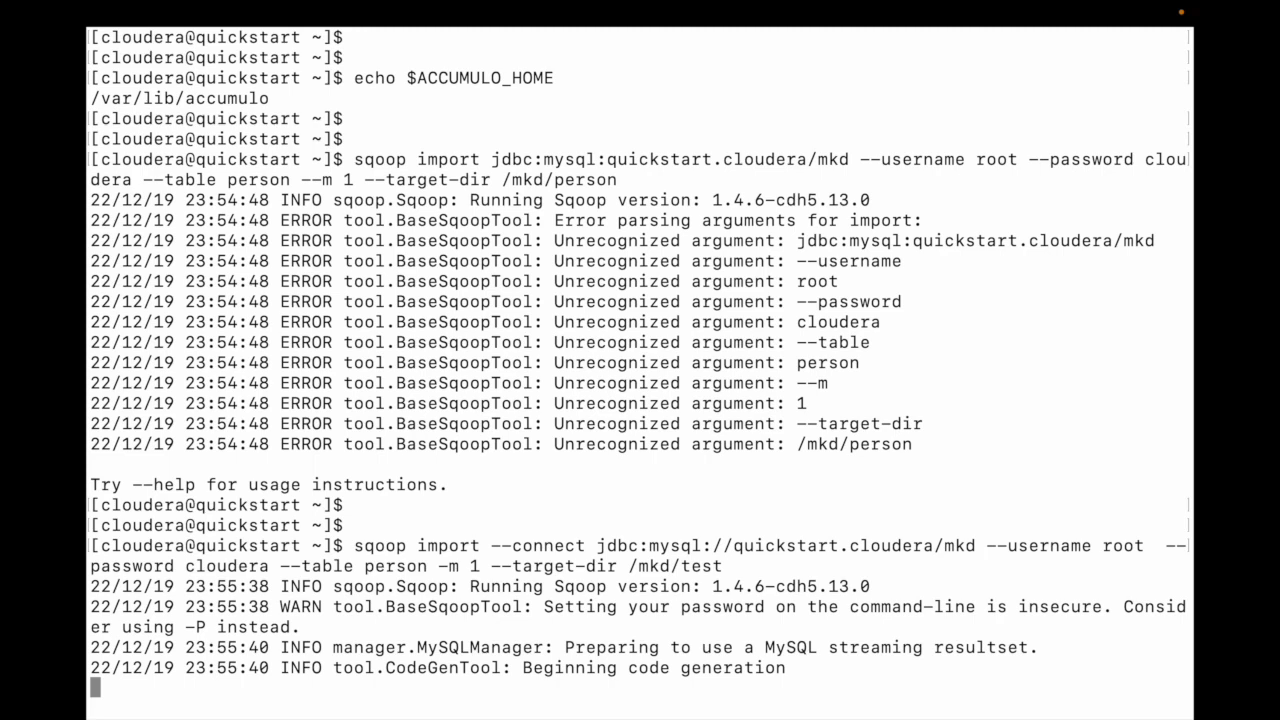
Follow the MapReduce job, highlighting its id, until 5 records and 72 bytes are retrieved
{"action": "scroll", "scroll_direction": "down", "scroll_amount": 3}
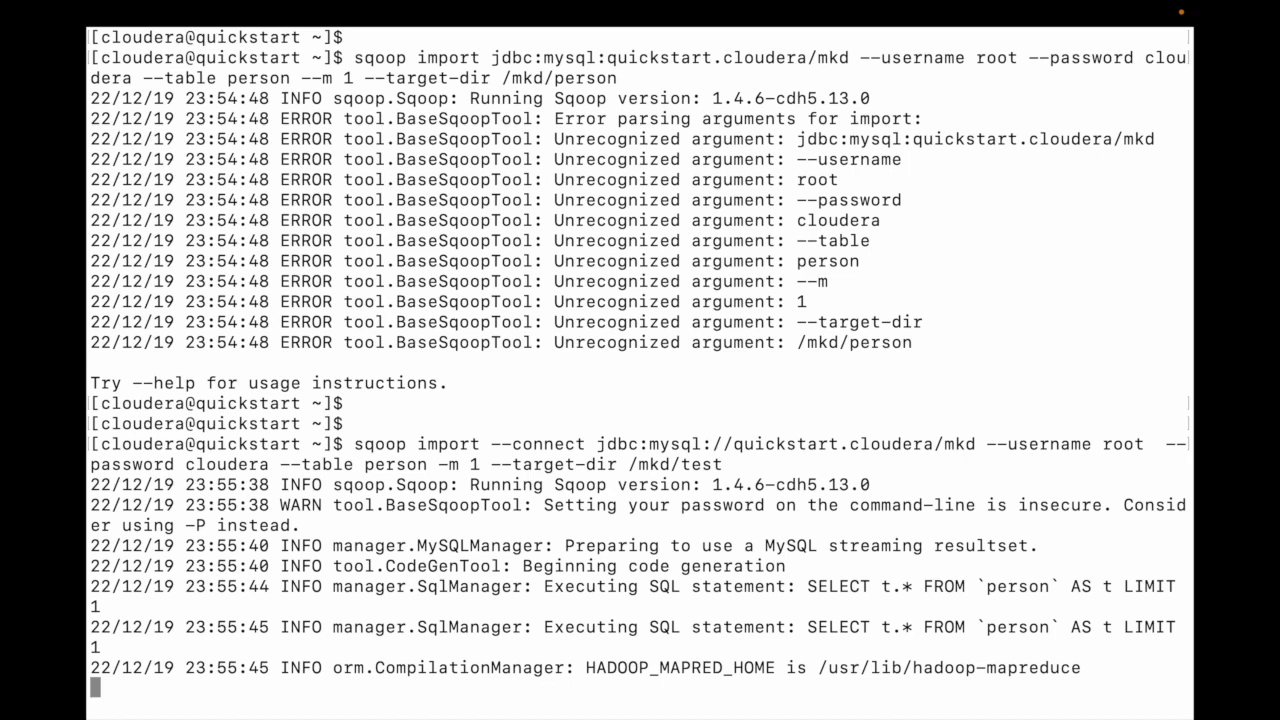
{"action": "scroll", "scroll_direction": "down", "scroll_amount": 3}
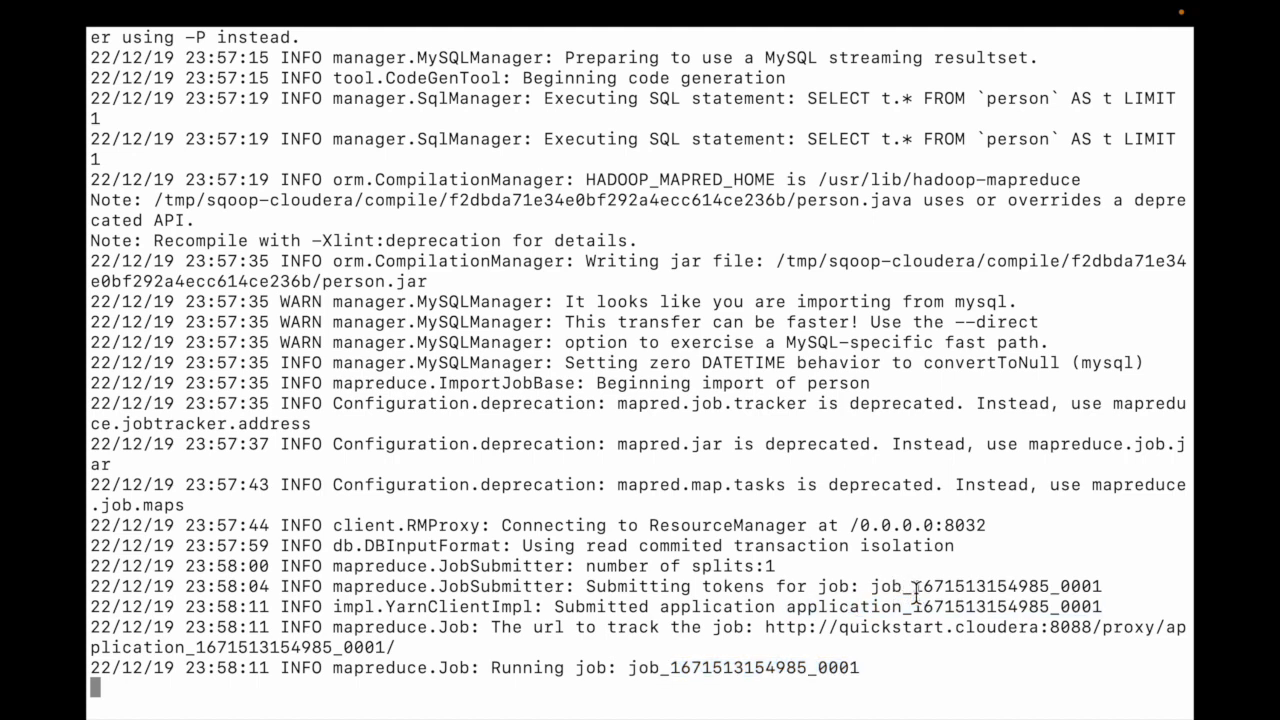
{"action": "double_click", "coordinate": [985, 586]}
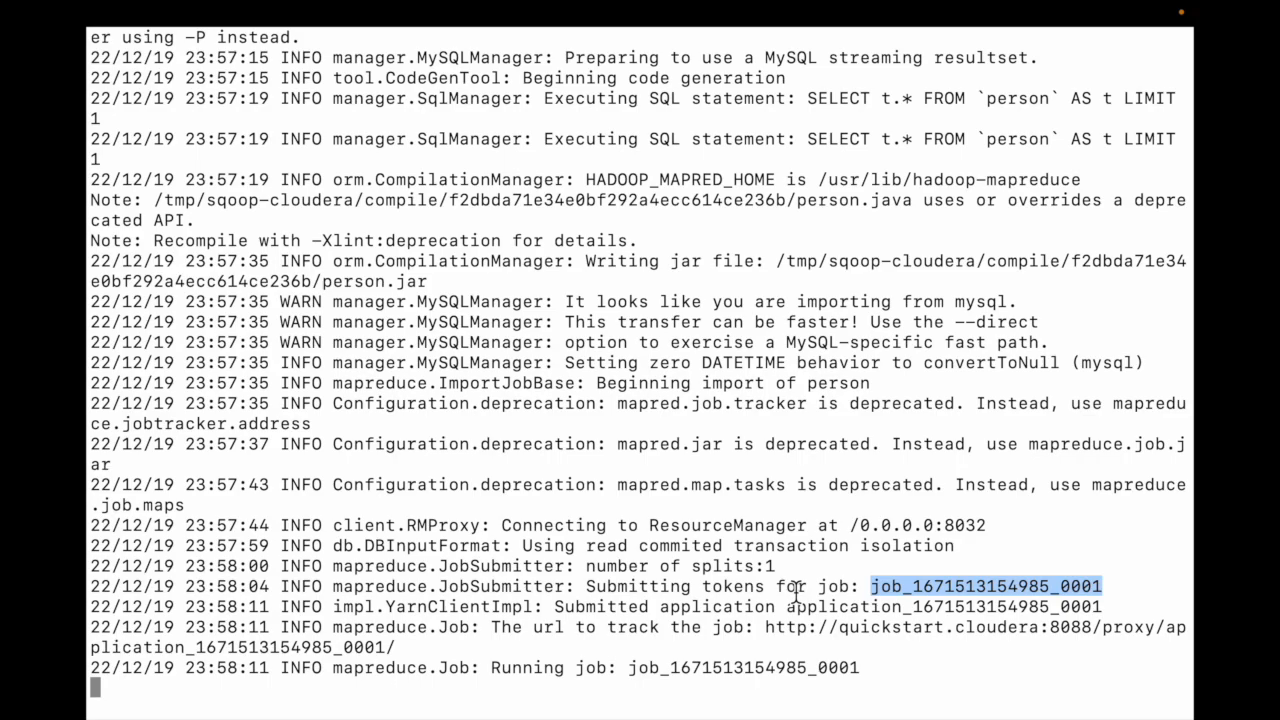
{"action": "scroll", "scroll_direction": "down", "scroll_amount": 3}
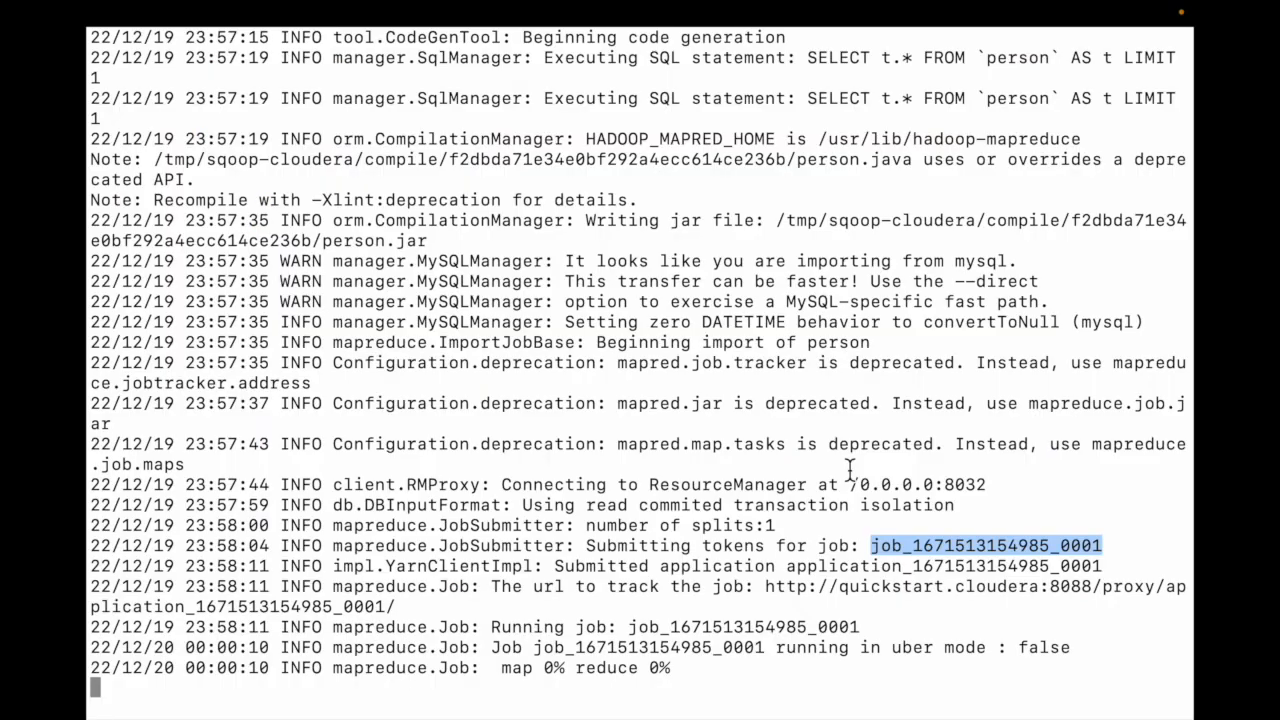
{"action": "mouse_move", "coordinate": [688, 672]}
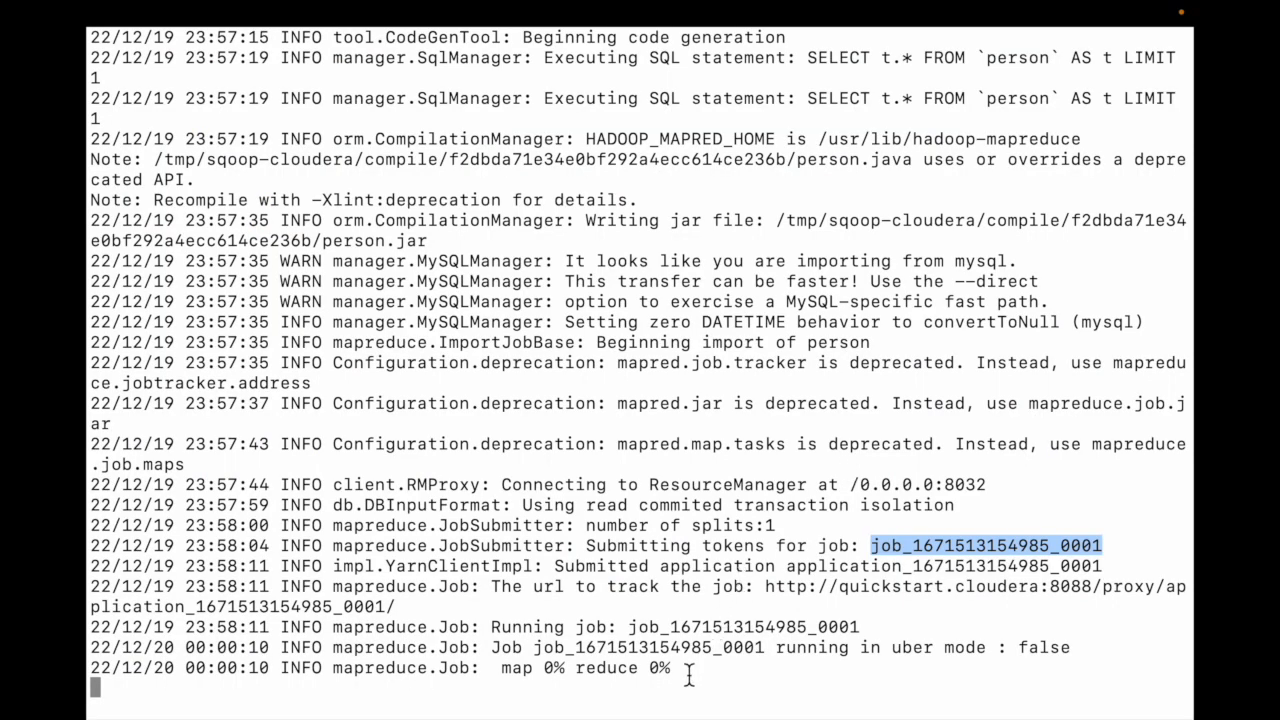
{"action": "mouse_move", "coordinate": [563, 672]}
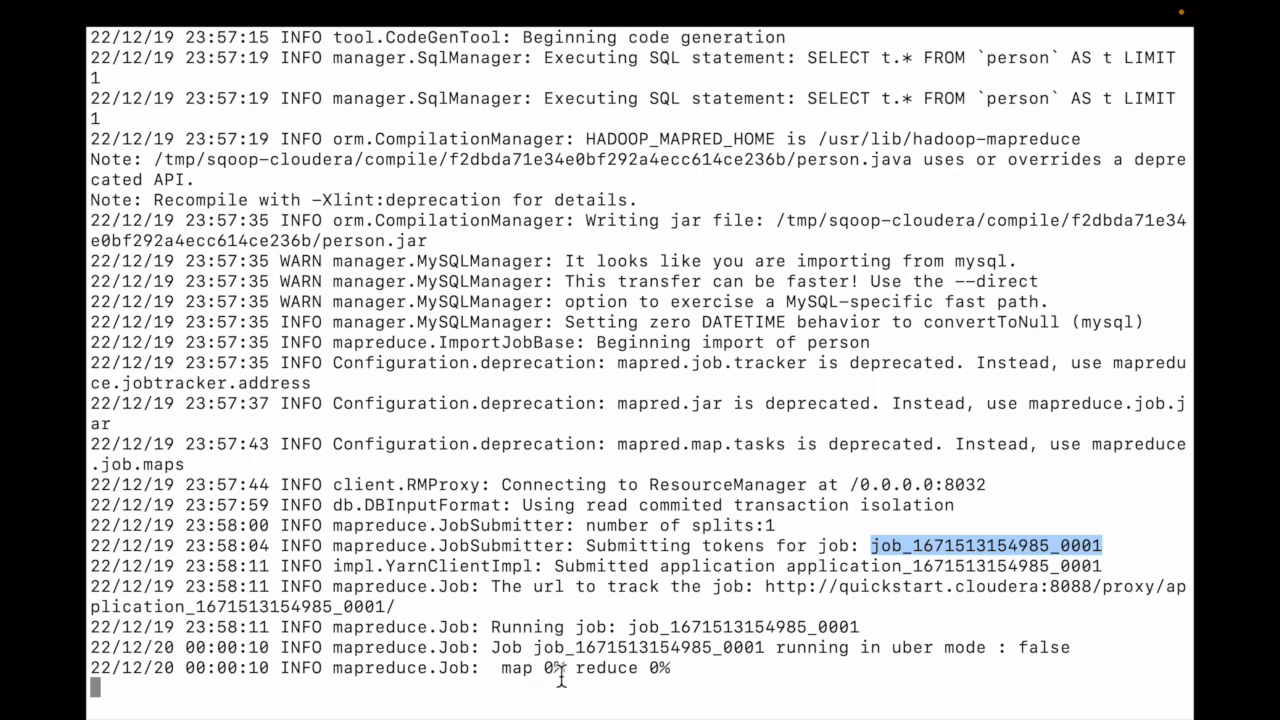
{"action": "mouse_move", "coordinate": [690, 668]}
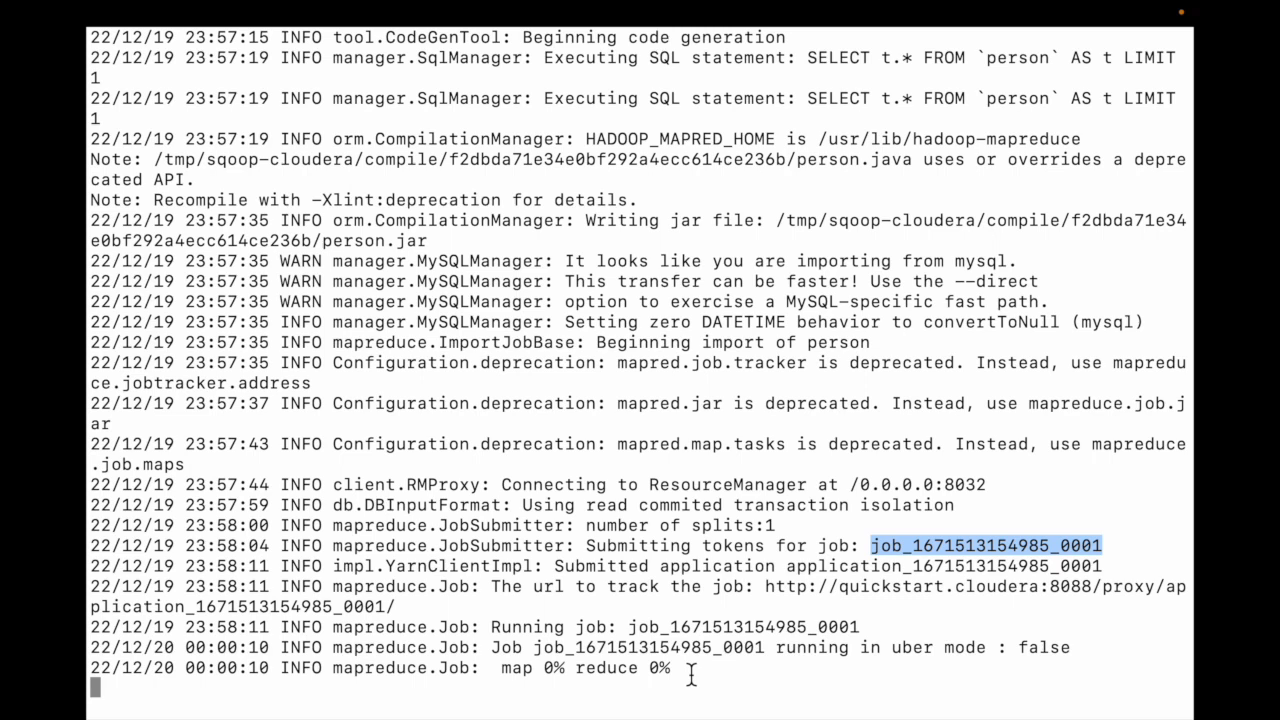
{"action": "scroll", "scroll_direction": "down", "scroll_amount": 3}
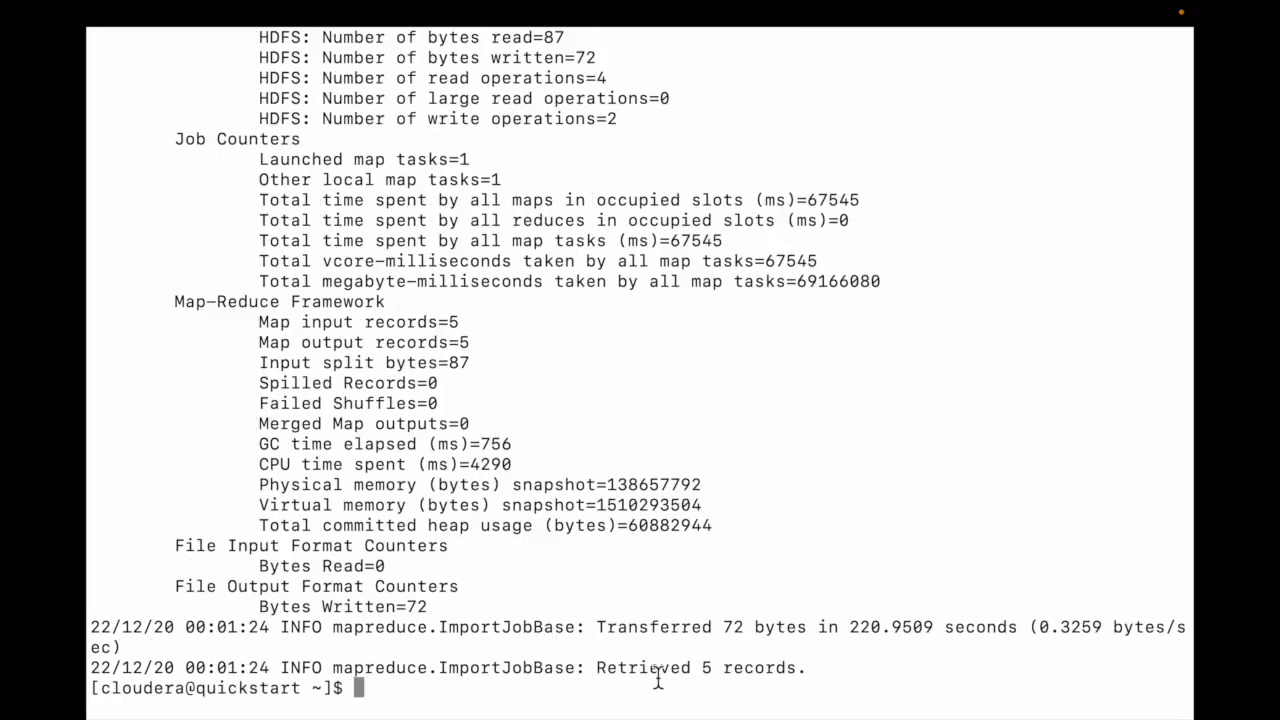
List /mkd/ with hdfs dfs -ls and pick out the new test3 directory
{"action": "type", "text": "hdfs dfs -ls /mkd/"}
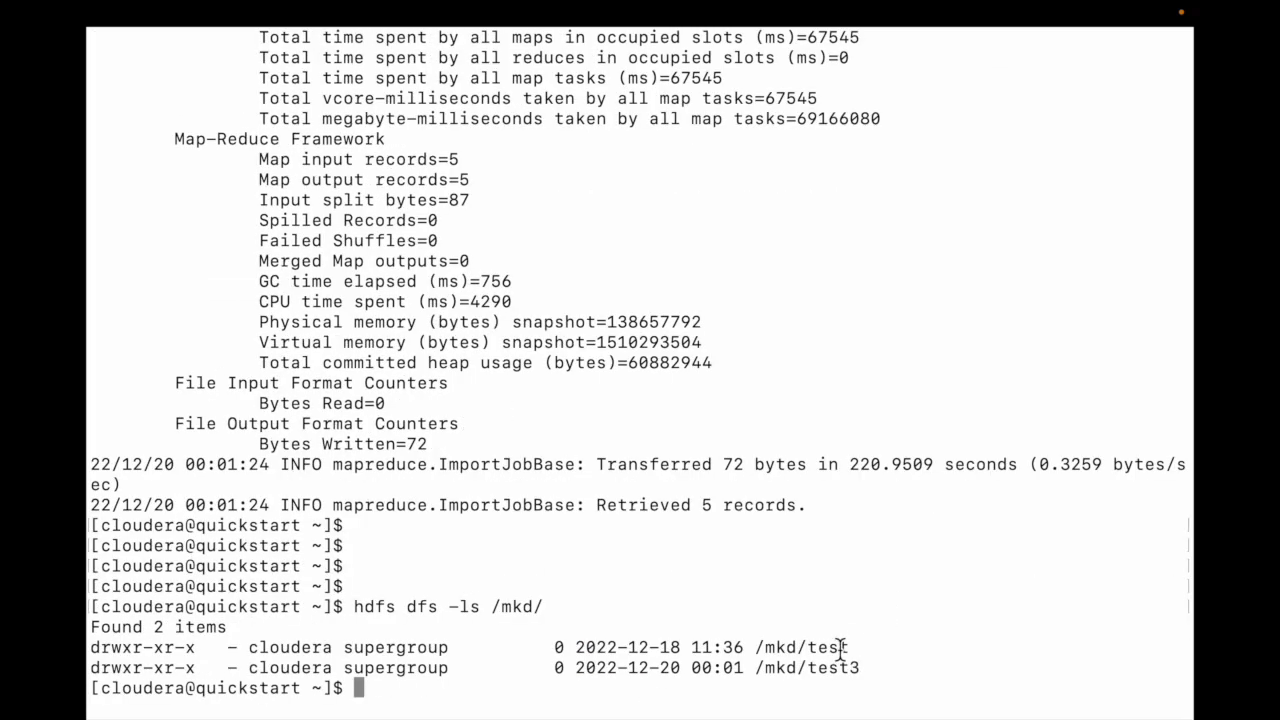
{"action": "double_click", "coordinate": [833, 667]}
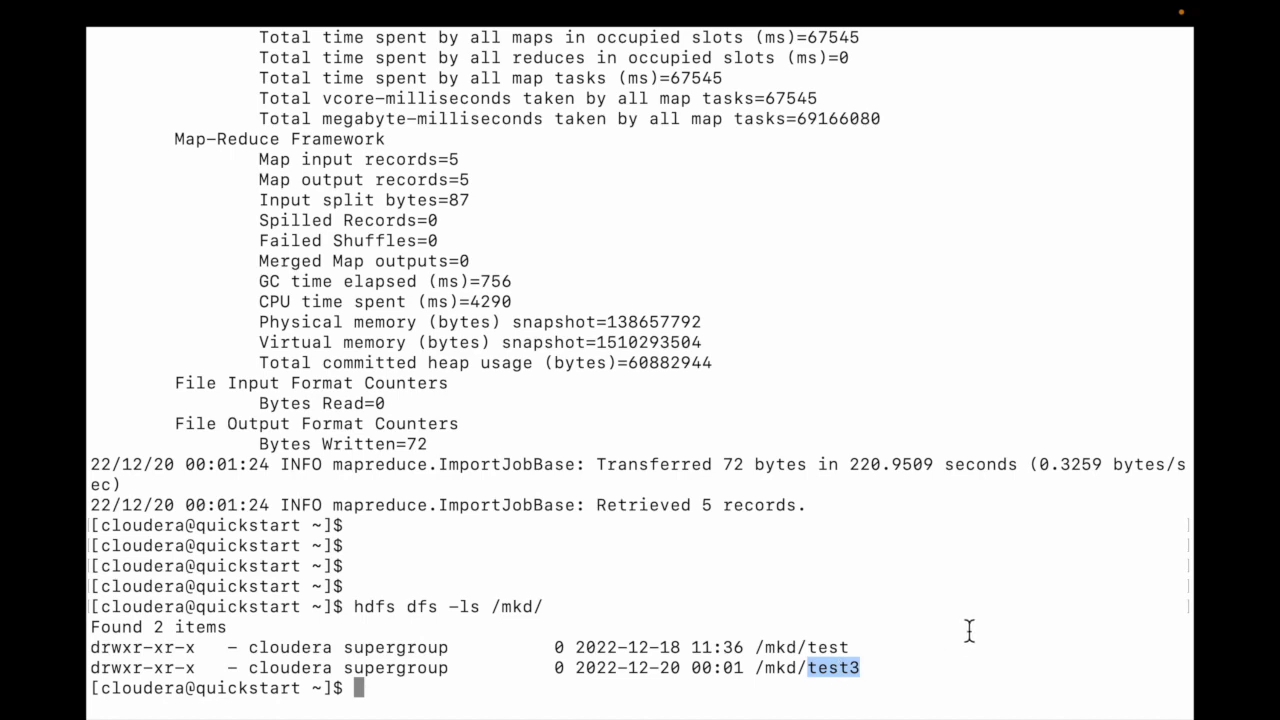
{"action": "type", "text": "hdfs dfs -ls /mkd/"}
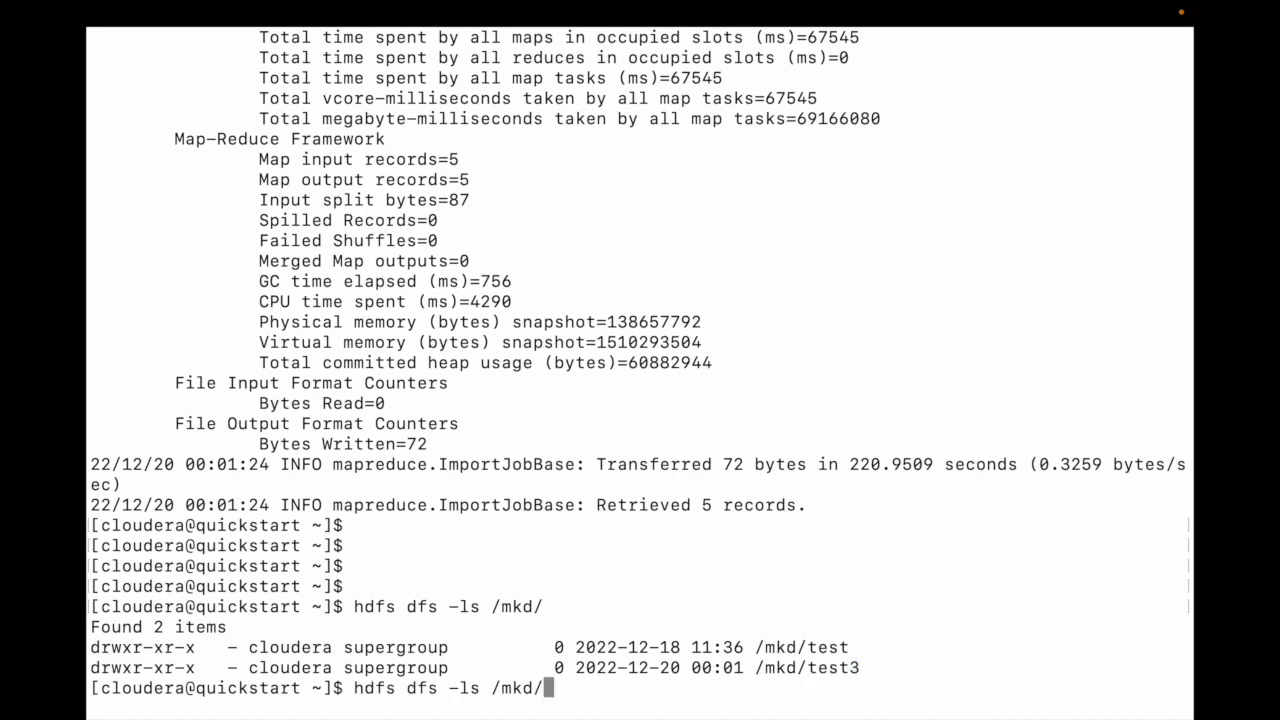
{"action": "type", "text": "test3"}
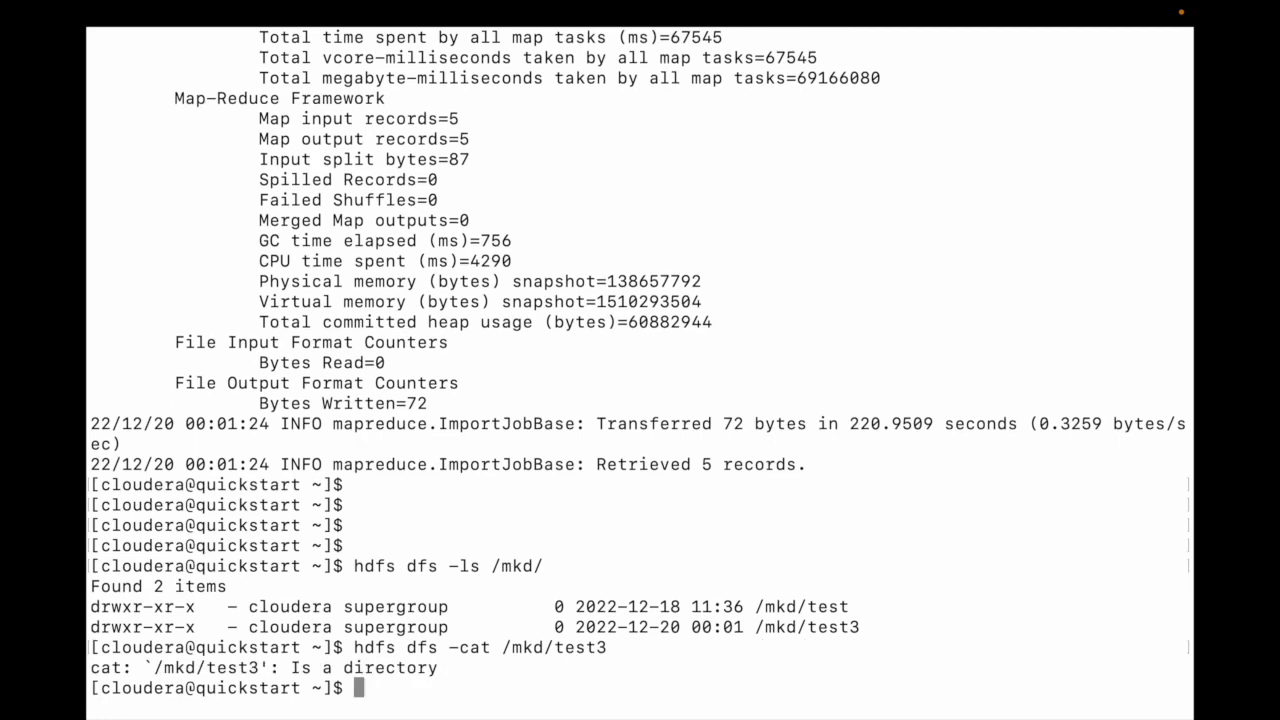
Print the five imported person records with hdfs dfs -cat /mkd/test3/*
{"action": "type", "text": "hdfs dfs -cat /mkd/test3/*"}
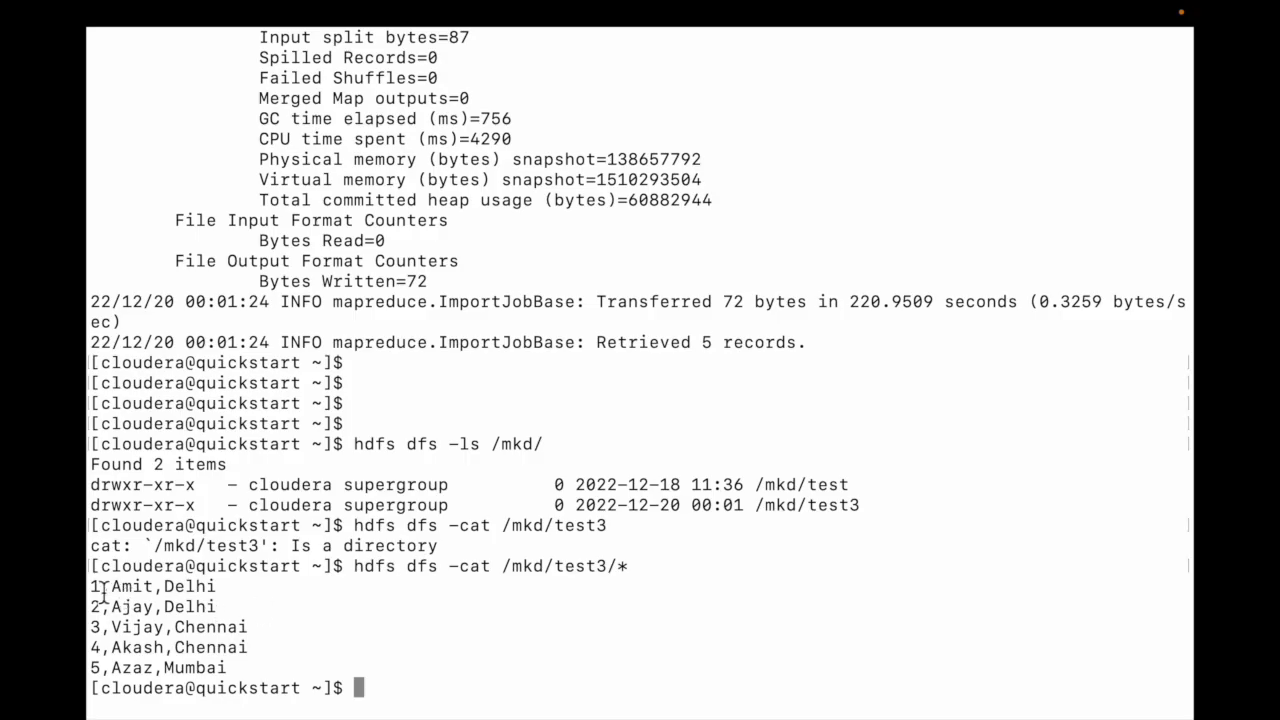
{"action": "left_click_drag", "start_coordinate": [95, 586], "coordinate": [225, 668]}
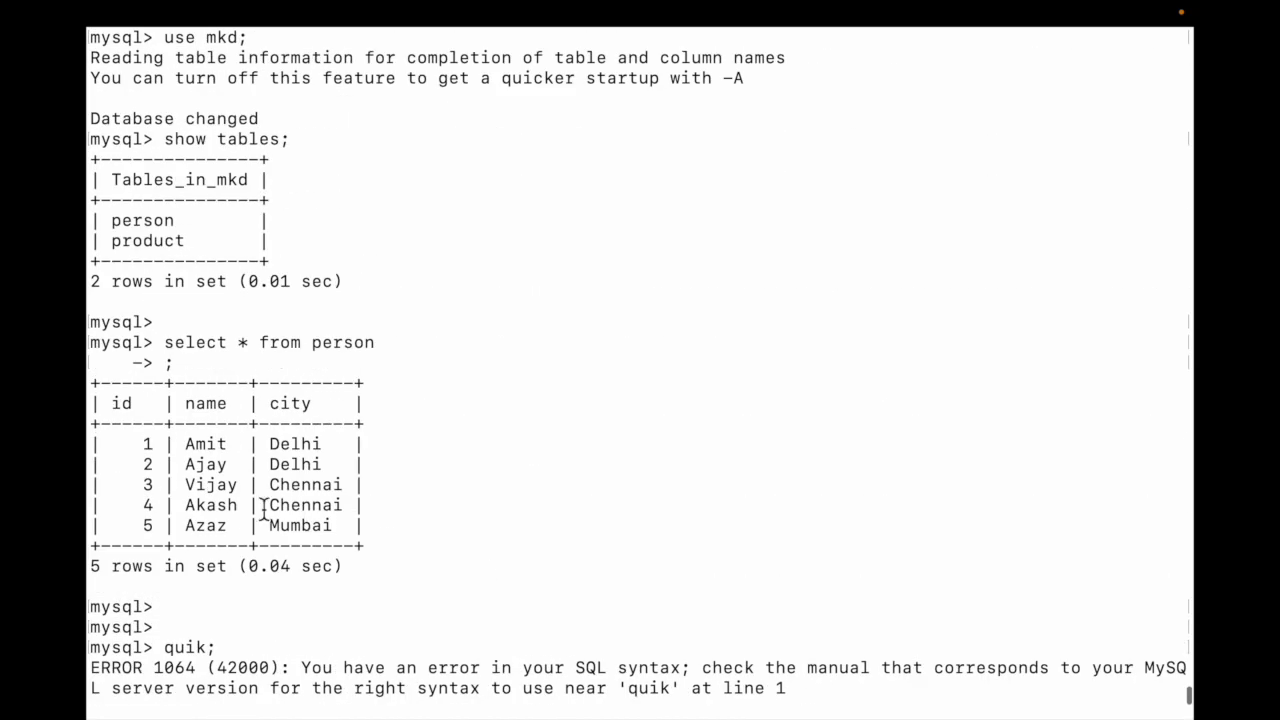
{"action": "left_click_drag", "start_coordinate": [95, 403], "coordinate": [330, 535]}
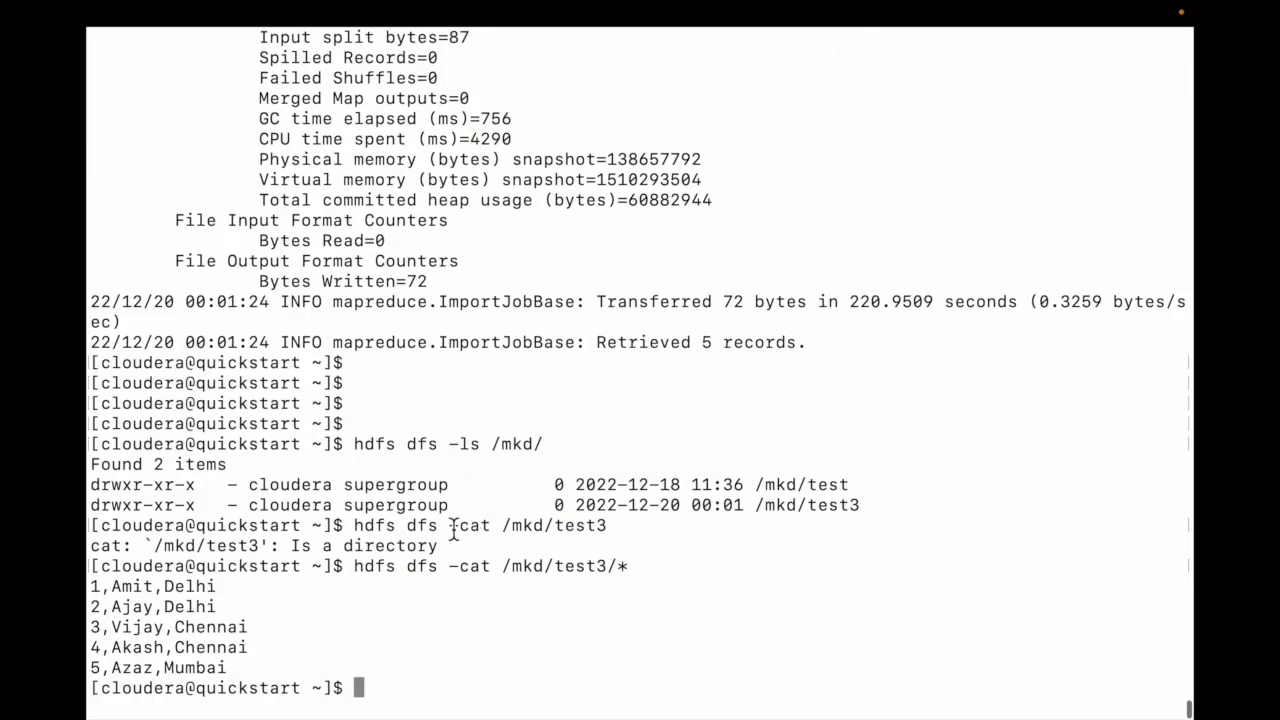
{"action": "mouse_move", "coordinate": [298, 648]}
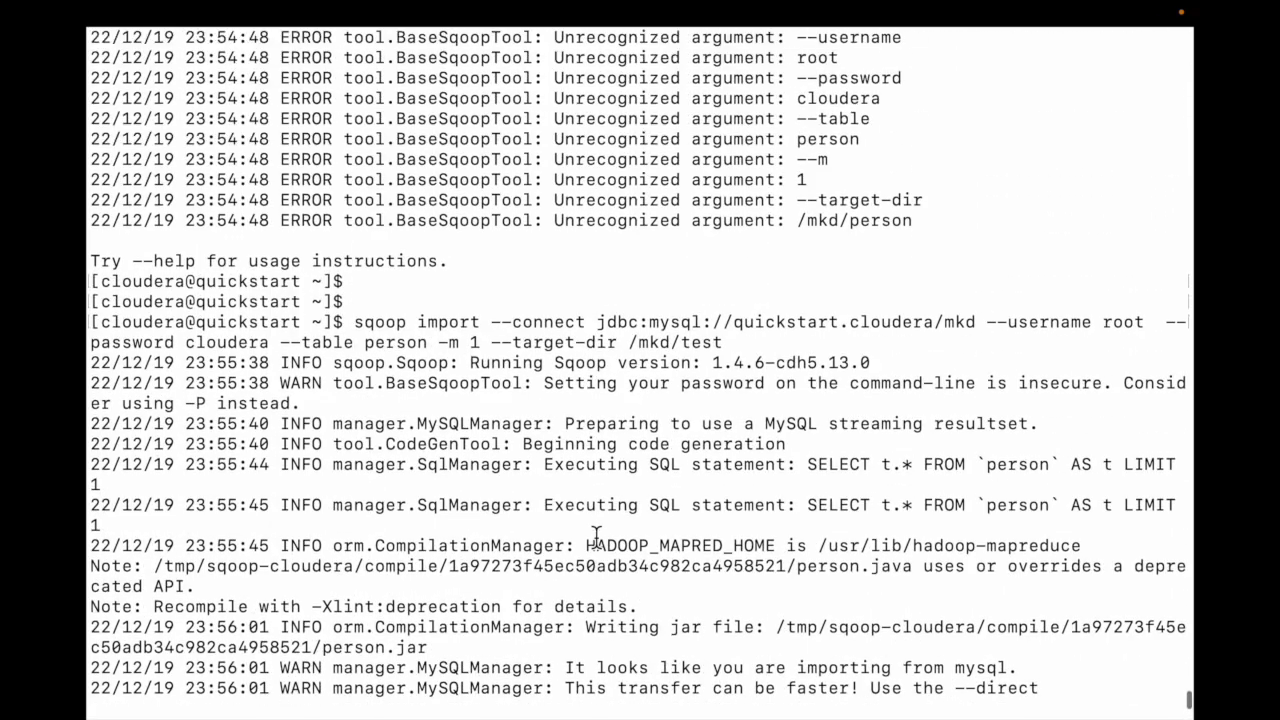
Select the sudo mkdir, ACCUMULO_HOME assignment, export and echo lines in the history
{"action": "scroll", "scroll_direction": "down", "scroll_amount": 3}
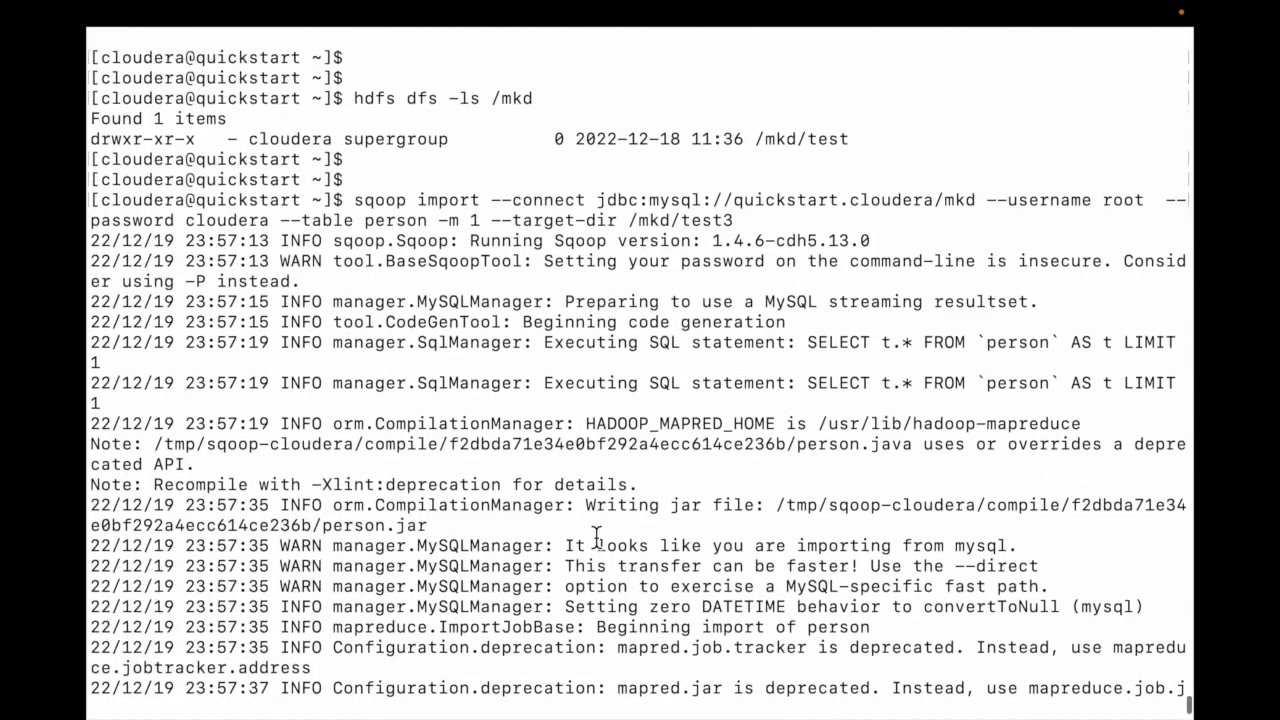
{"action": "scroll", "scroll_direction": "down", "scroll_amount": 3}
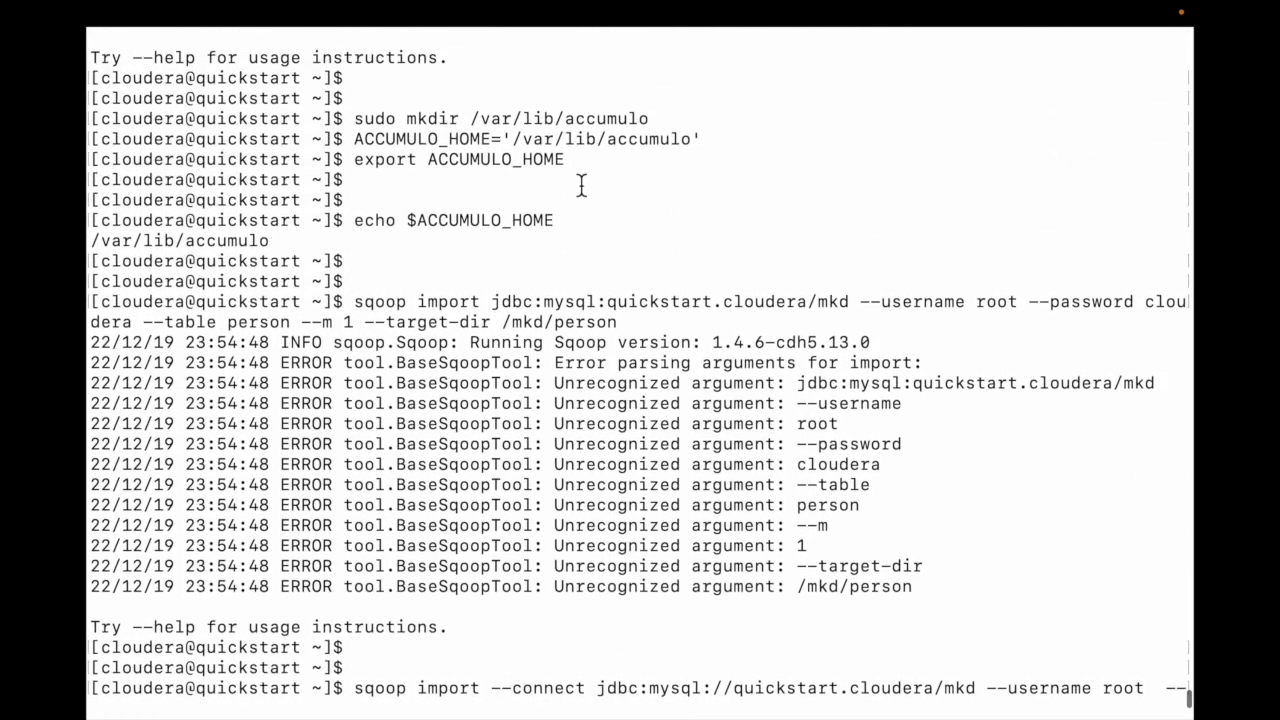
{"action": "left_click_drag", "start_coordinate": [95, 118], "coordinate": [553, 220]}
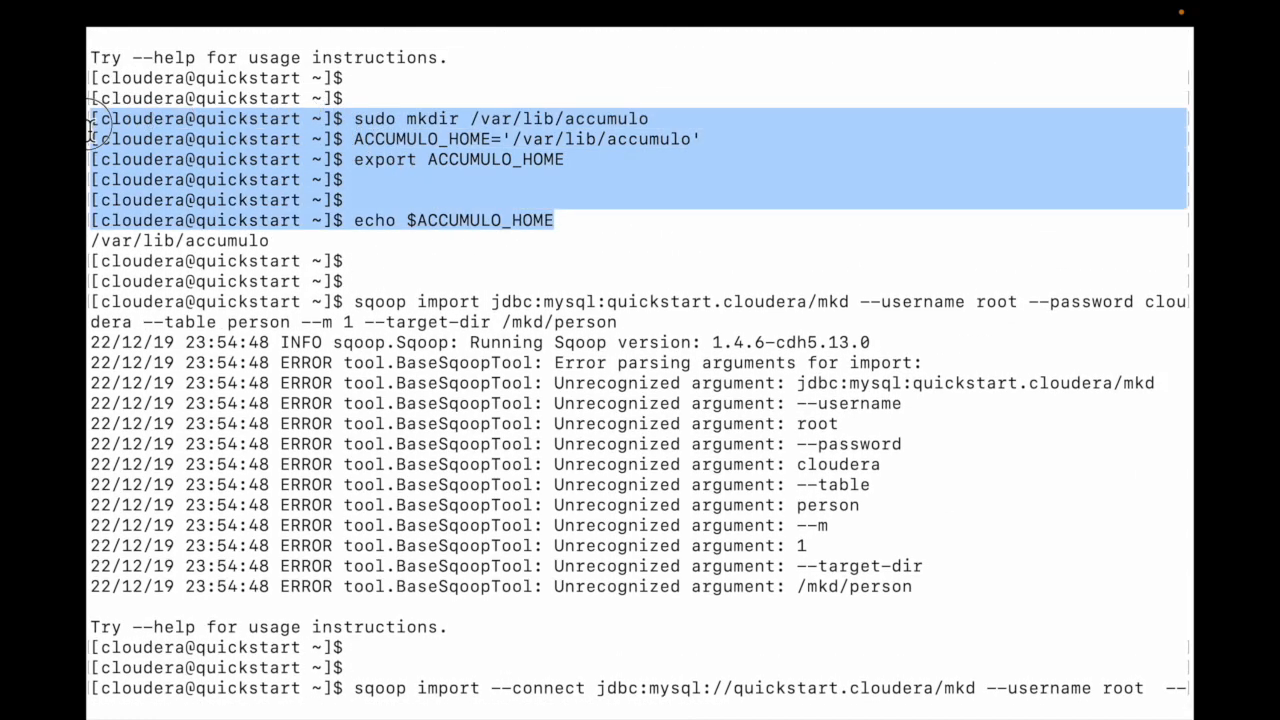